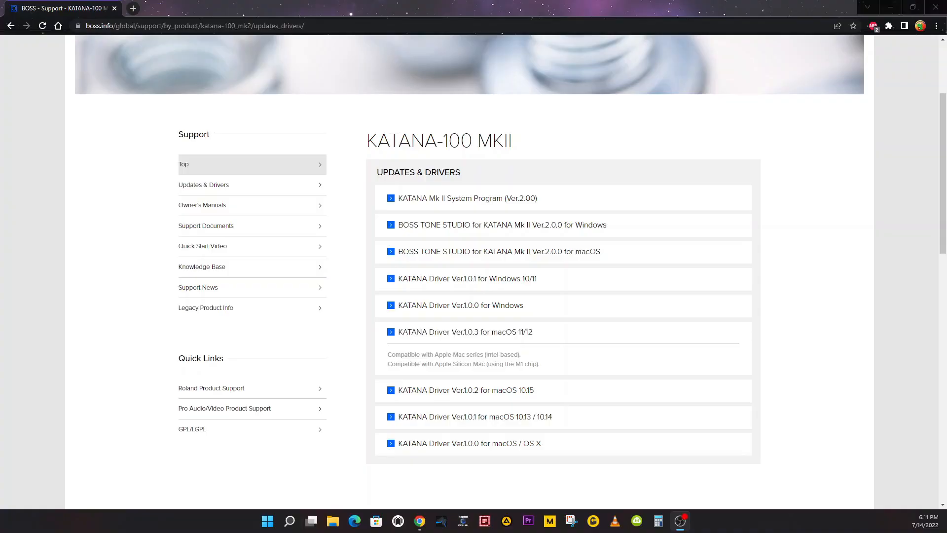
mouse_move(392, 399)
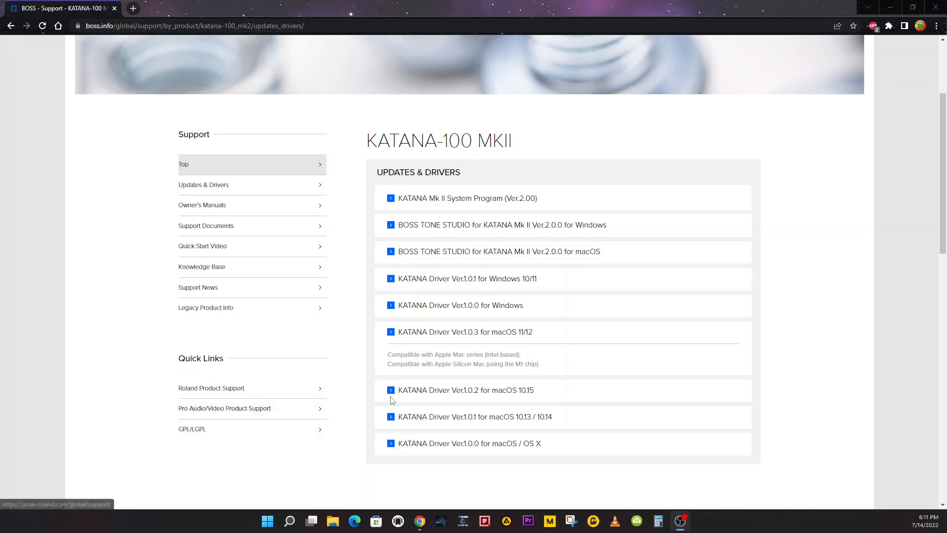
mouse_move(413, 203)
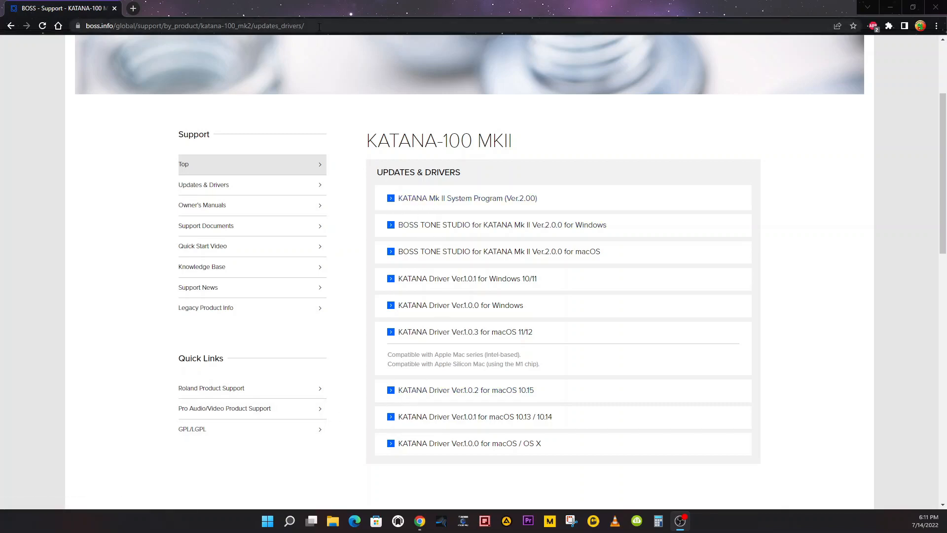
Step: Go to the KATANA Mk II System Program (Ver.2.00) download page
left_click(188, 25)
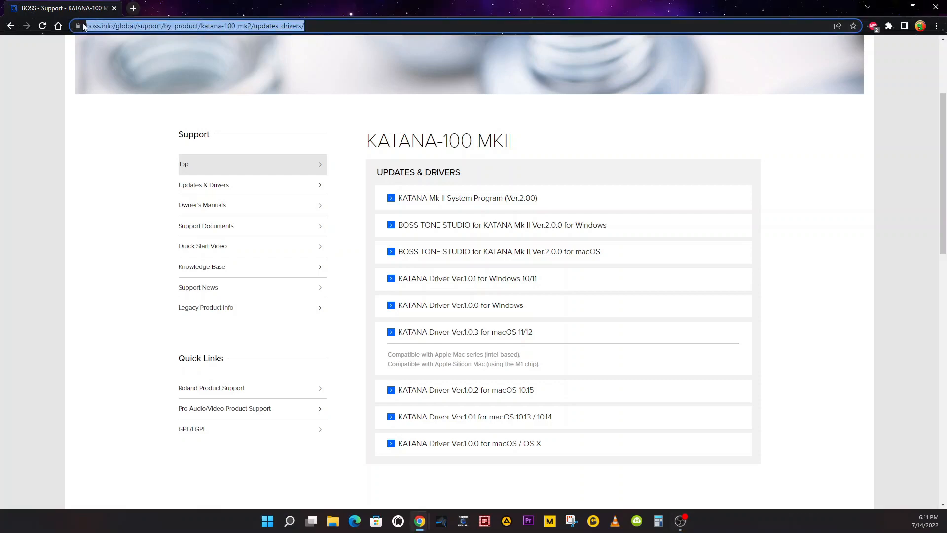
mouse_move(298, 28)
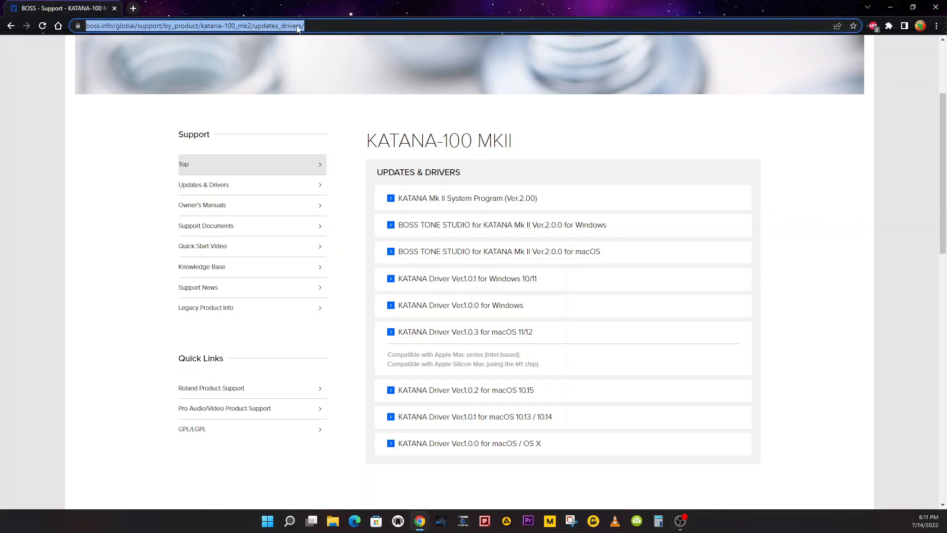
mouse_move(420, 207)
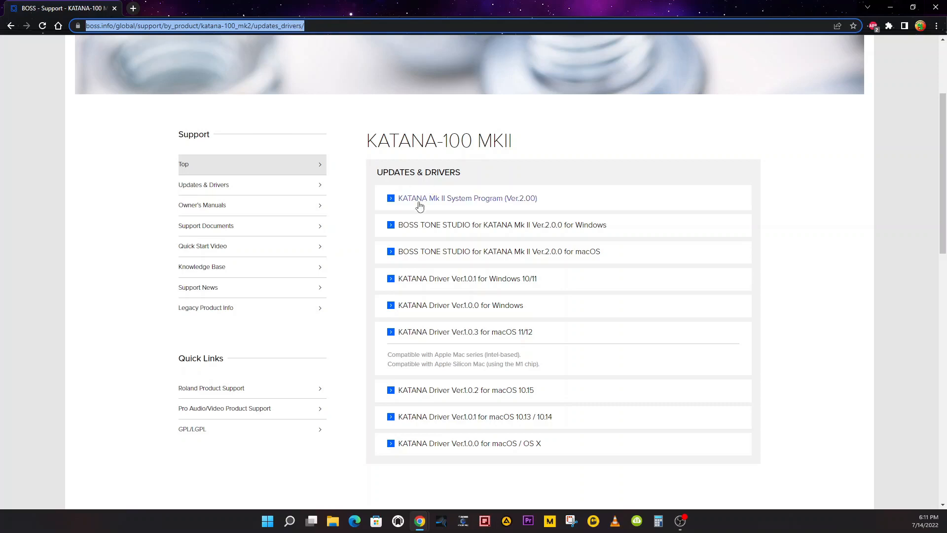
mouse_move(436, 203)
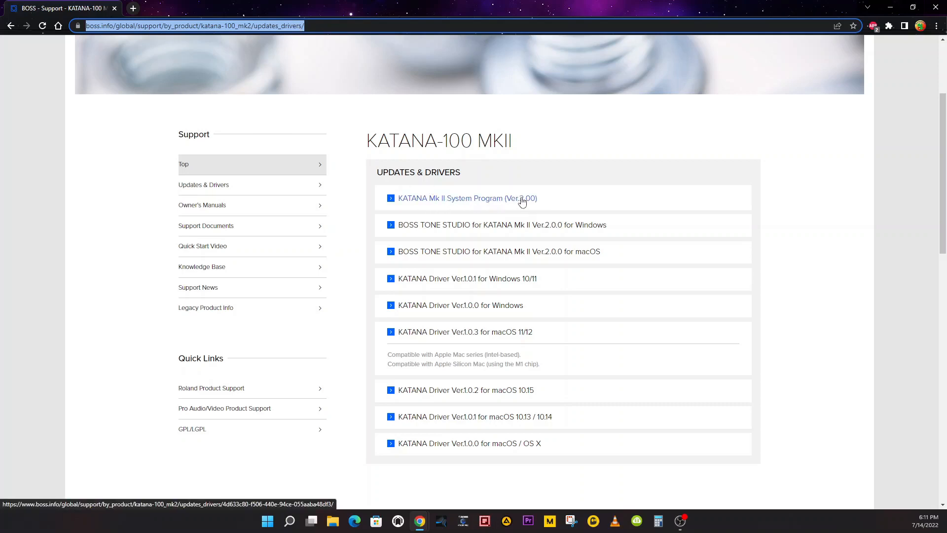
left_click(460, 198)
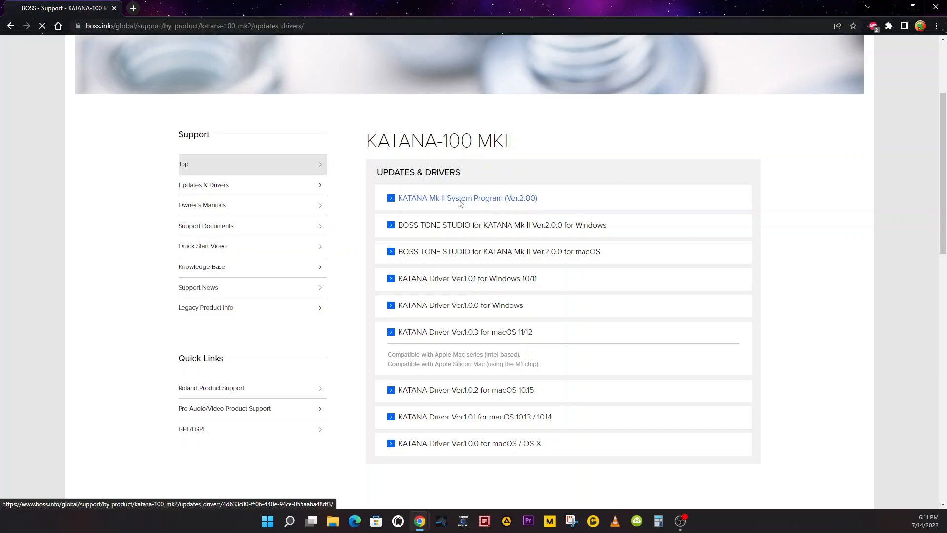
left_click(462, 197)
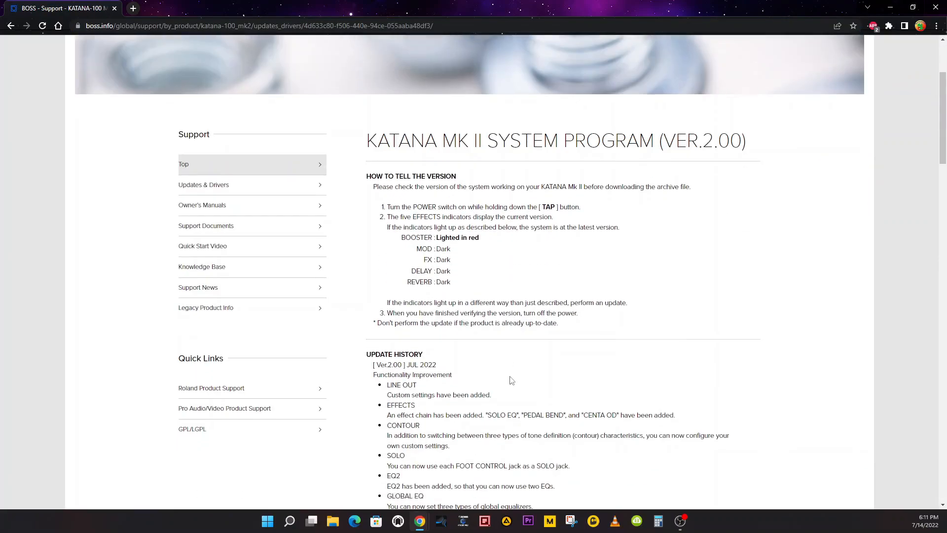
Step: Accept the licence agreement and download the System Program Ver.2.00 archive
scroll("down", 3)
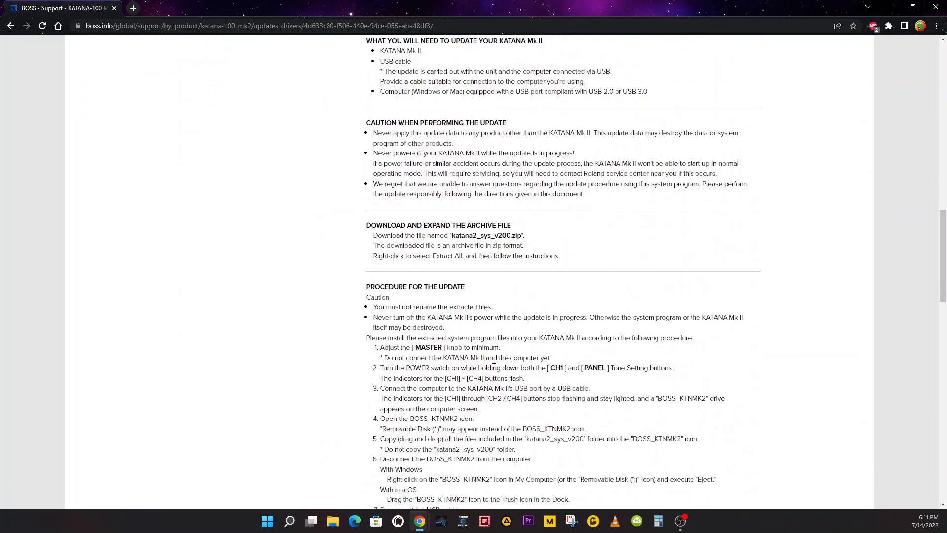
scroll("down", 3)
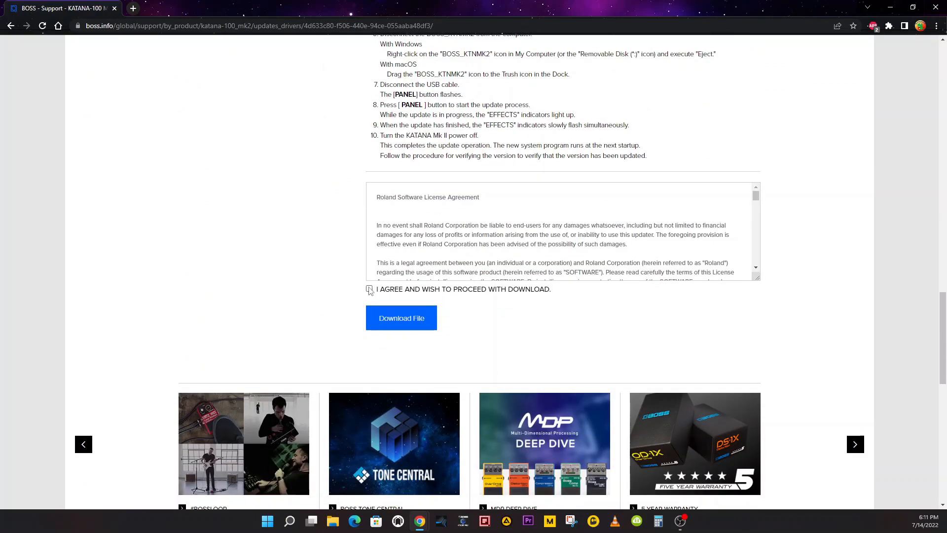
left_click(402, 317)
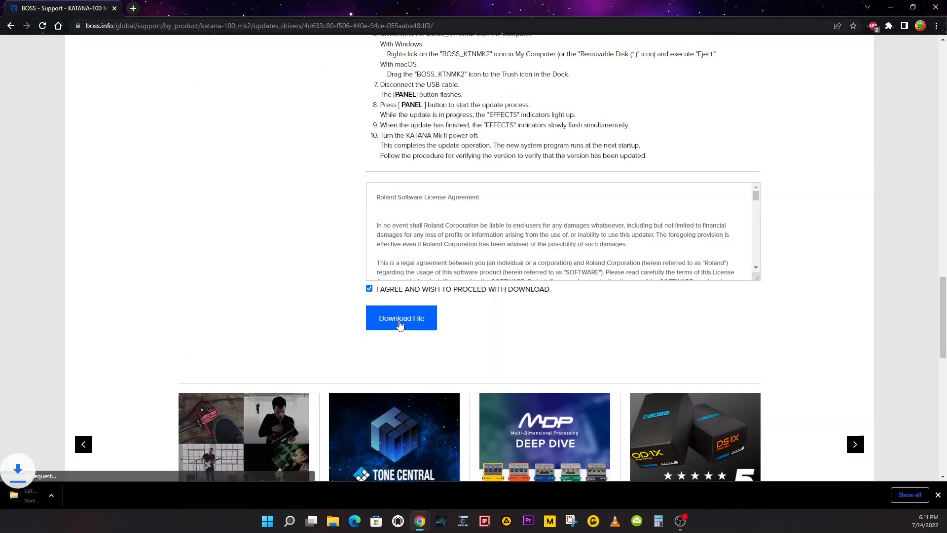
left_click(401, 318)
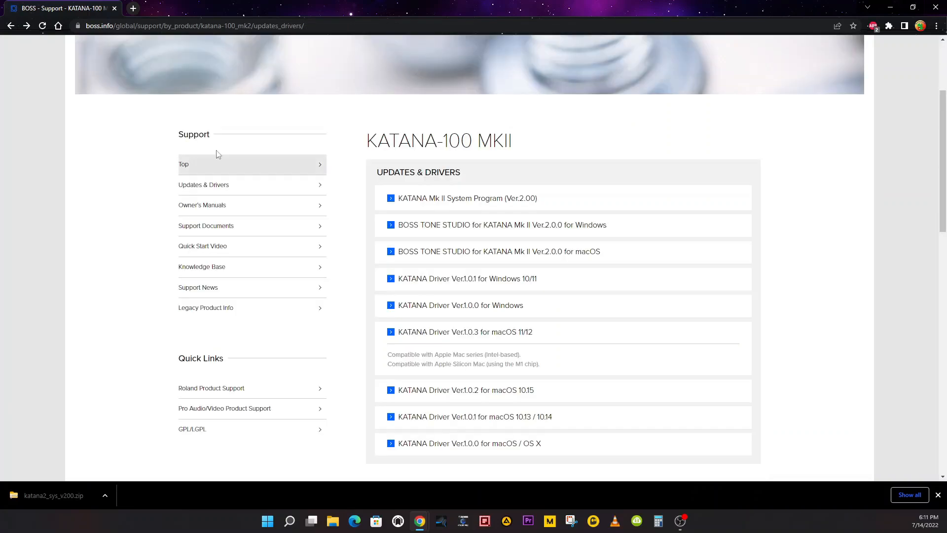
mouse_move(452, 232)
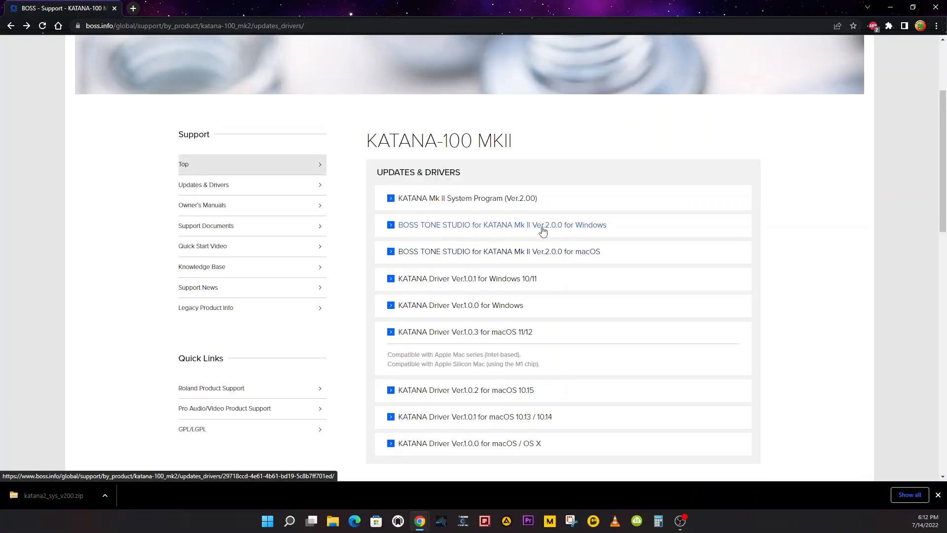
mouse_move(525, 228)
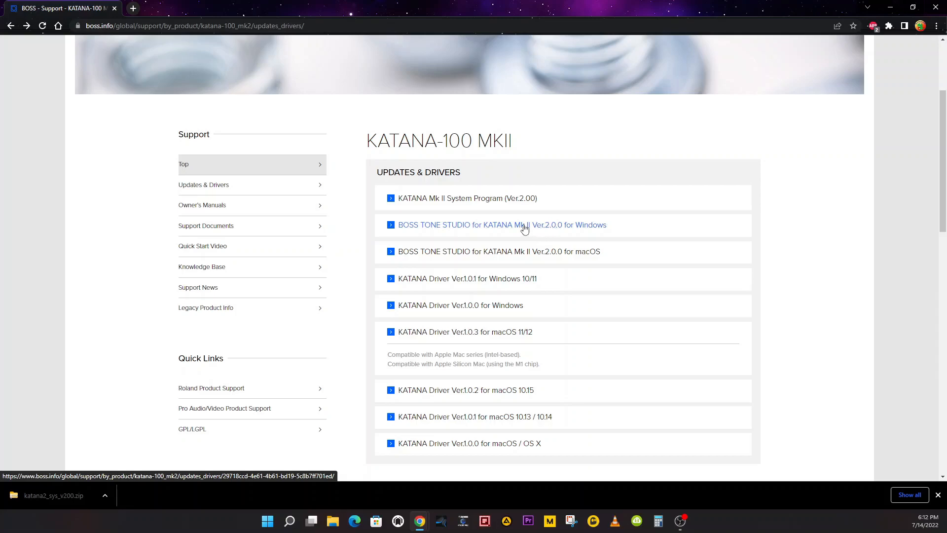
Step: Accept the licence and download BOSS TONE STUDIO for KATANA Mk II Ver.2.0.0 for Windows
left_click(523, 225)
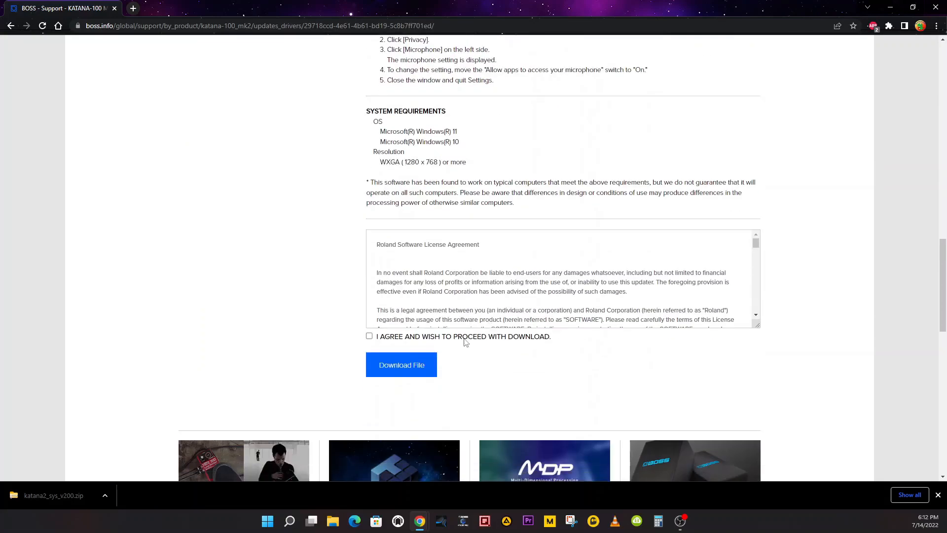
left_click(369, 336)
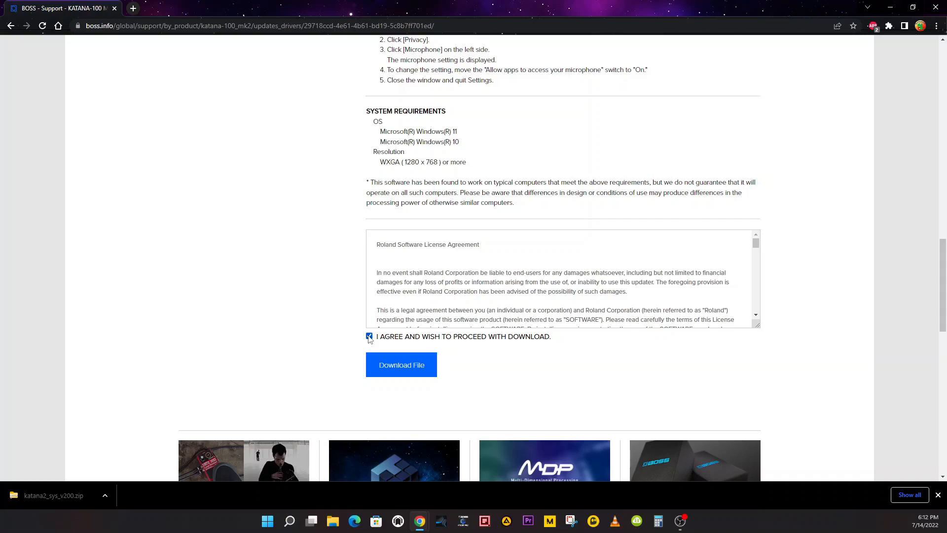
left_click(402, 366)
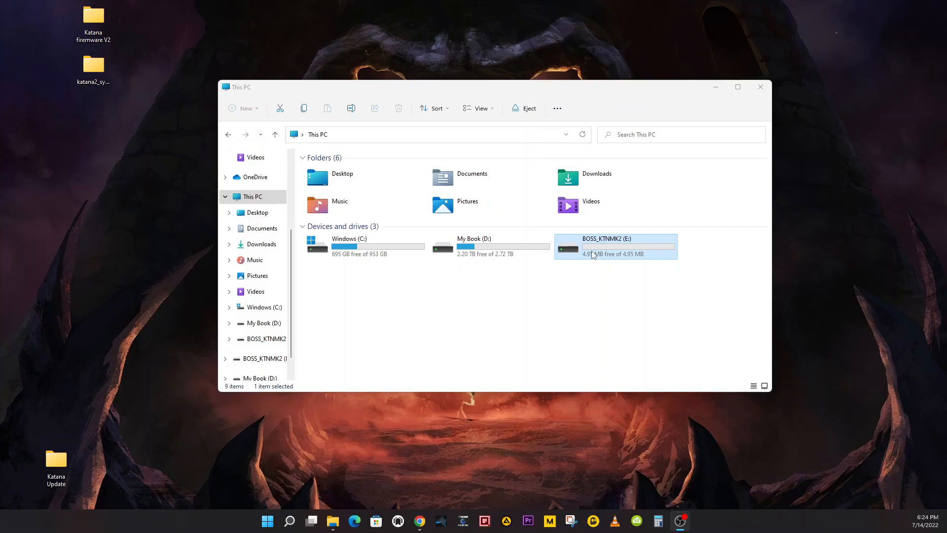
Step: Show the empty BOSS_KTNMK2 drive beside the extracted katana2_sys_v200 folder
double_click(615, 247)
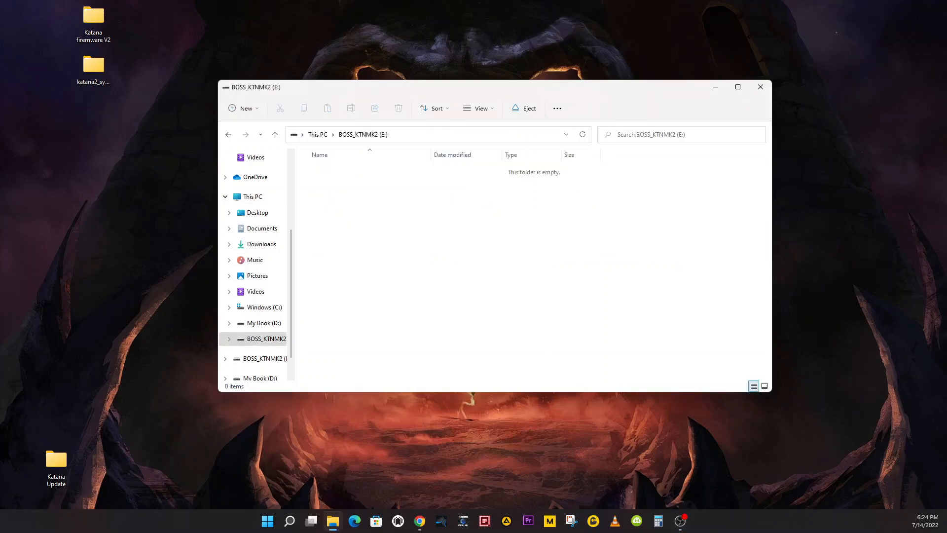
mouse_move(431, 254)
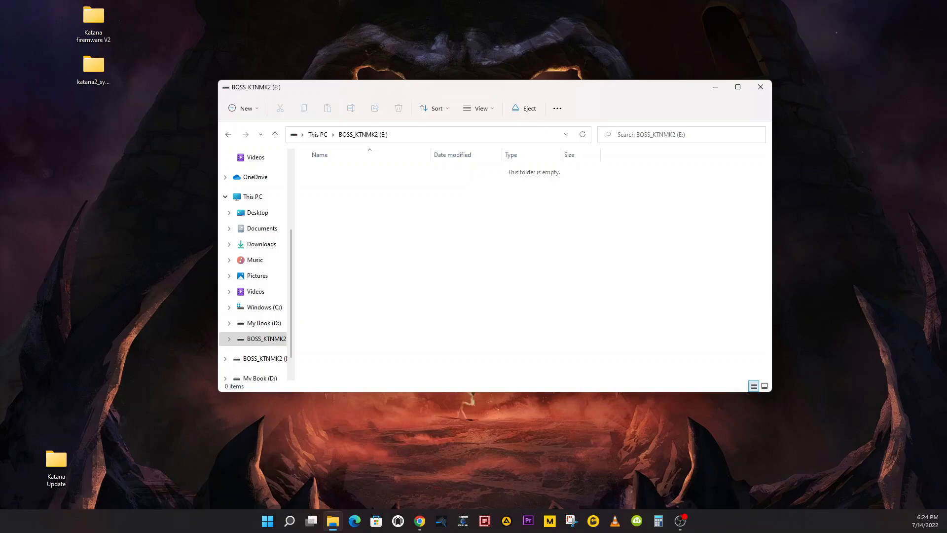
left_click(92, 65)
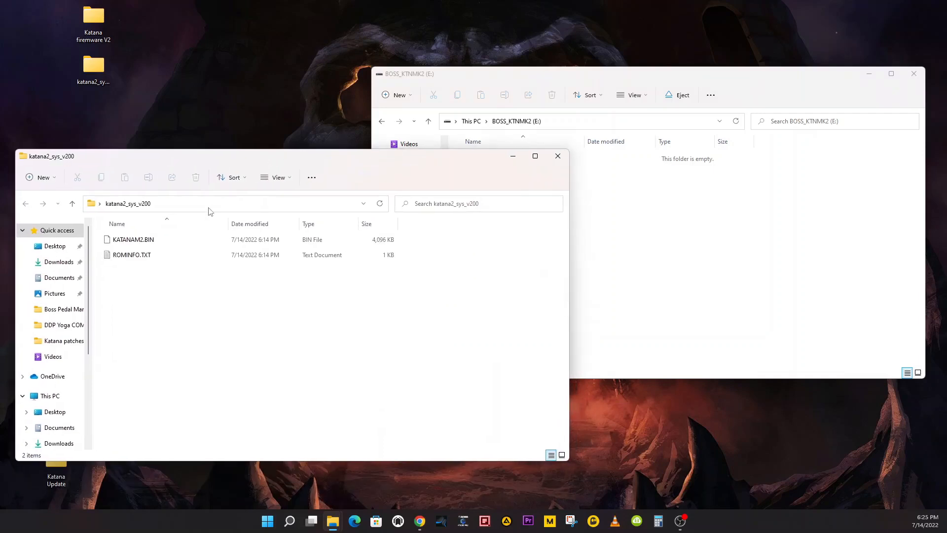
Step: Copy KATANAM2.BIN and ROMINFO.TXT onto the BOSS_KTNMK2 drive and close the source folder
left_click(133, 239)
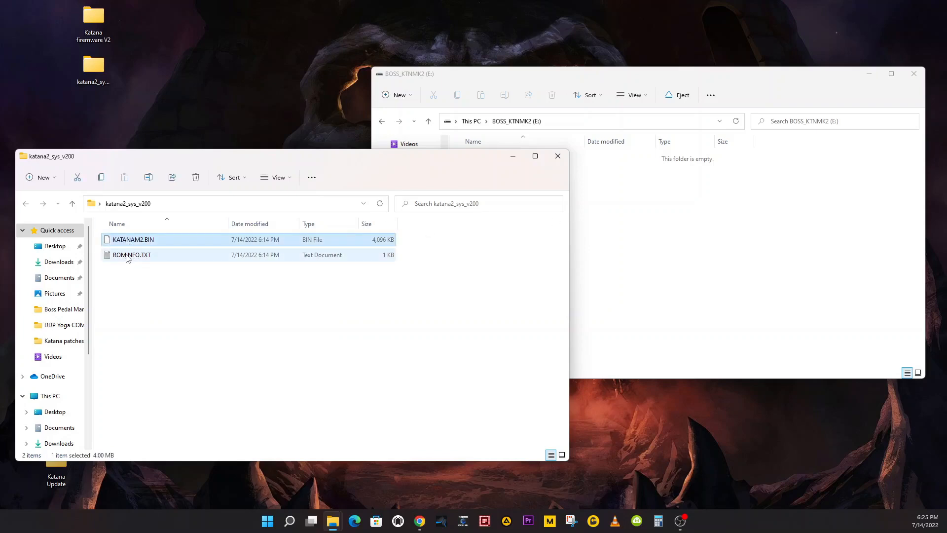
left_click_drag(133, 247, 702, 242)
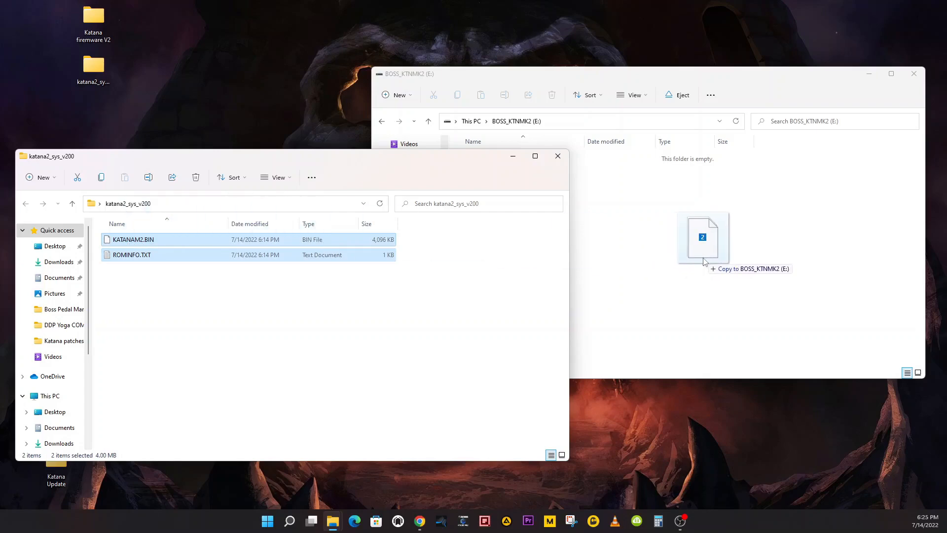
left_click(702, 238)
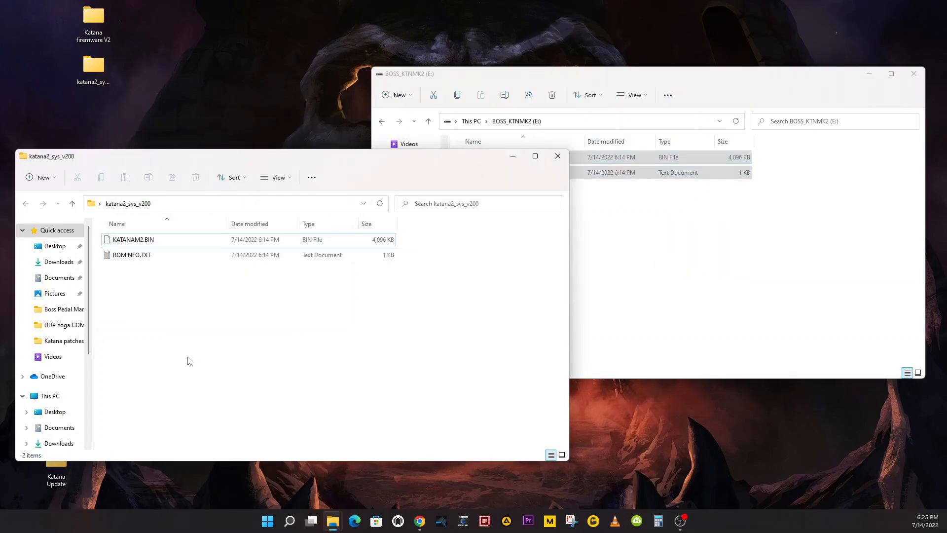
key("ctrl+a")
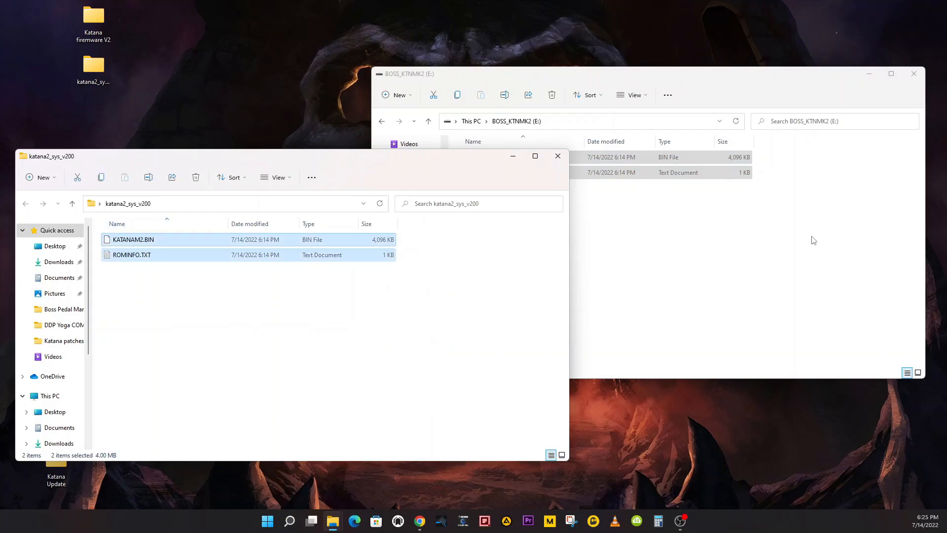
left_click(557, 156)
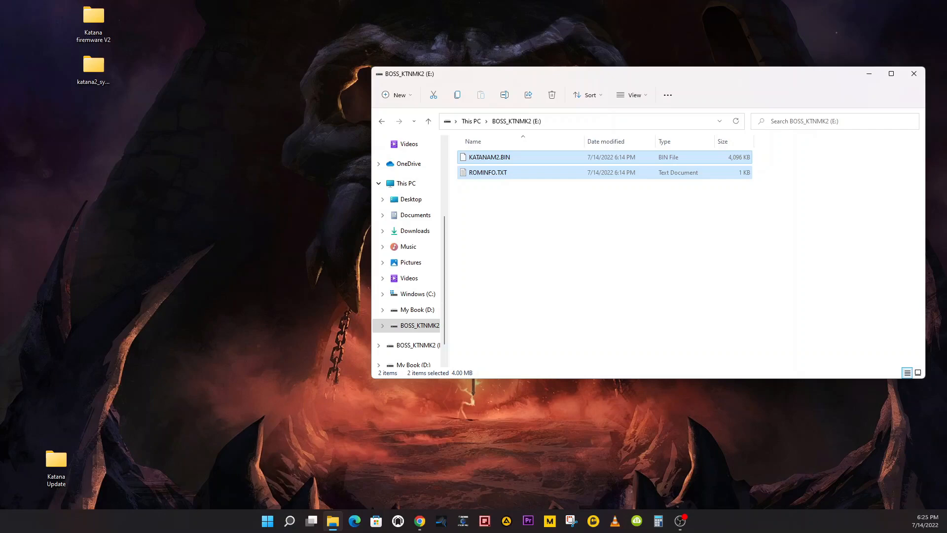
mouse_move(296, 302)
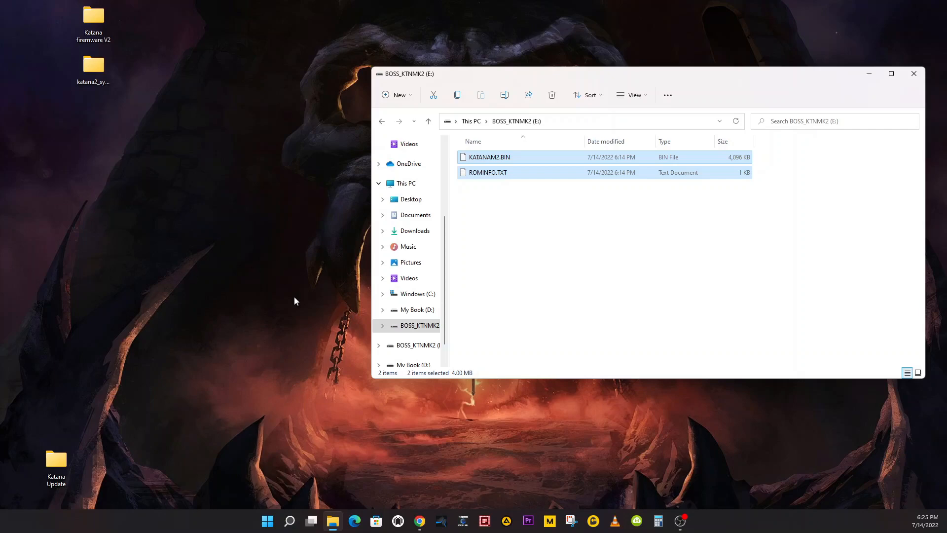
Step: Eject the BOSS_KTNMK2 drive from the computer
right_click(420, 326)
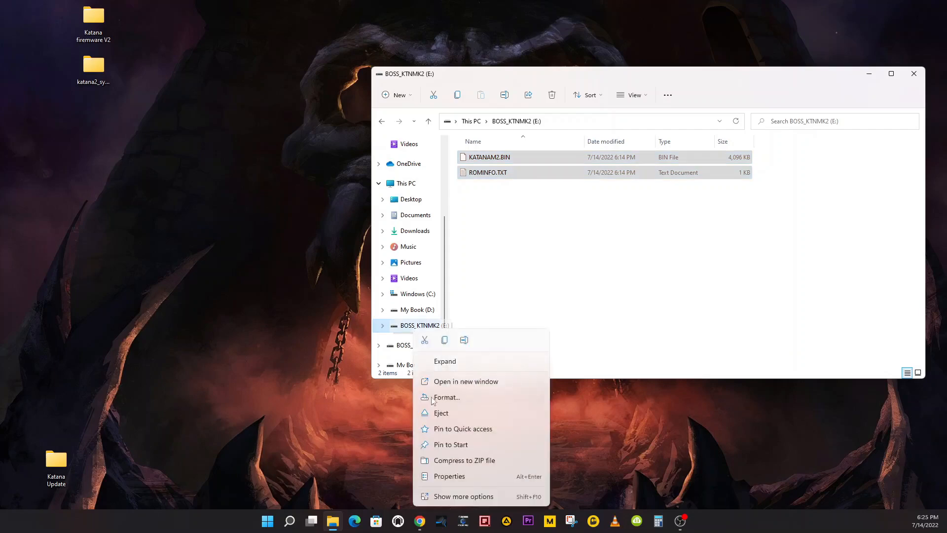
left_click(438, 415)
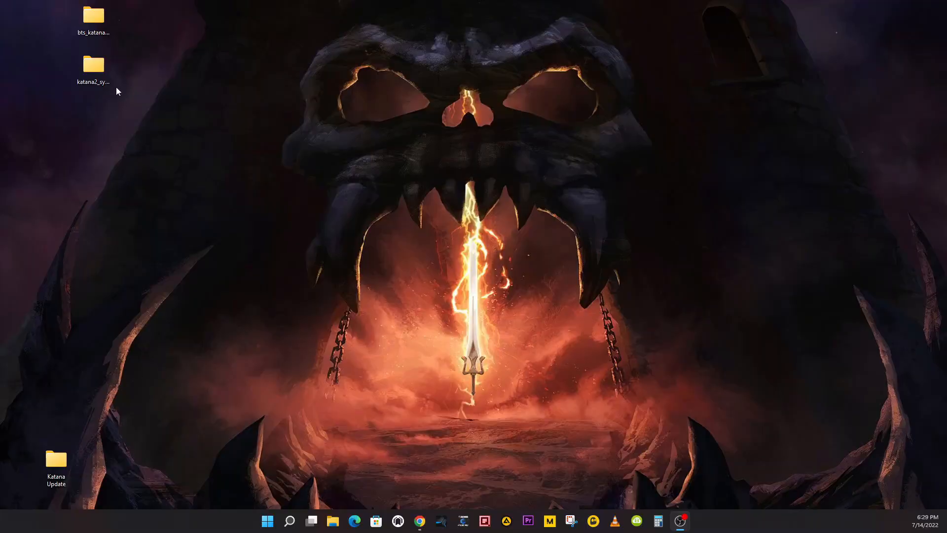
Step: Open the bts_katana2_w200 folder and select the BOSS TONE STUDIO installer
left_click(93, 18)
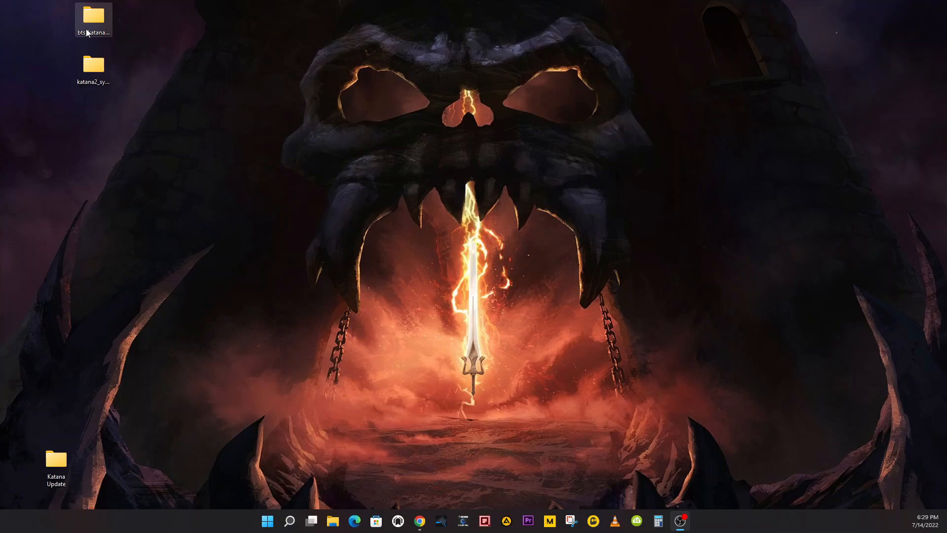
double_click(93, 16)
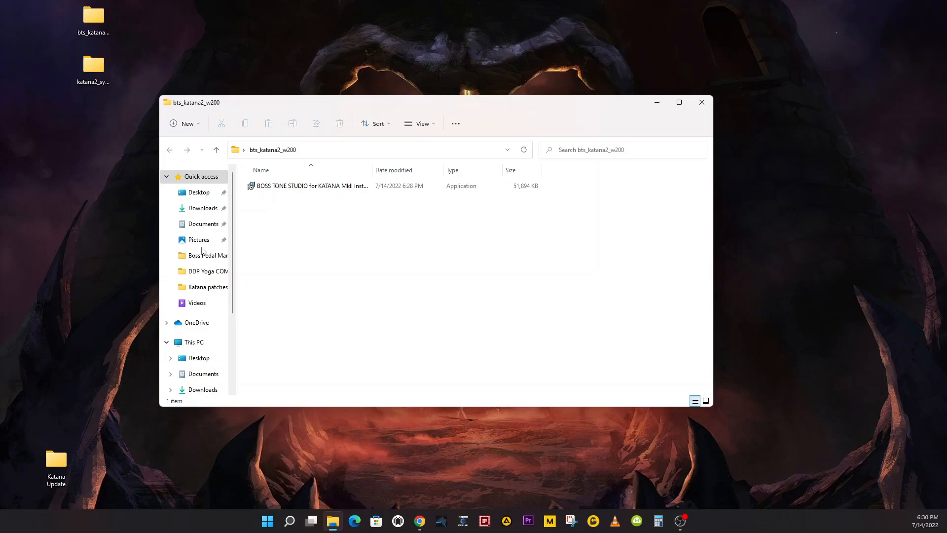
mouse_move(296, 252)
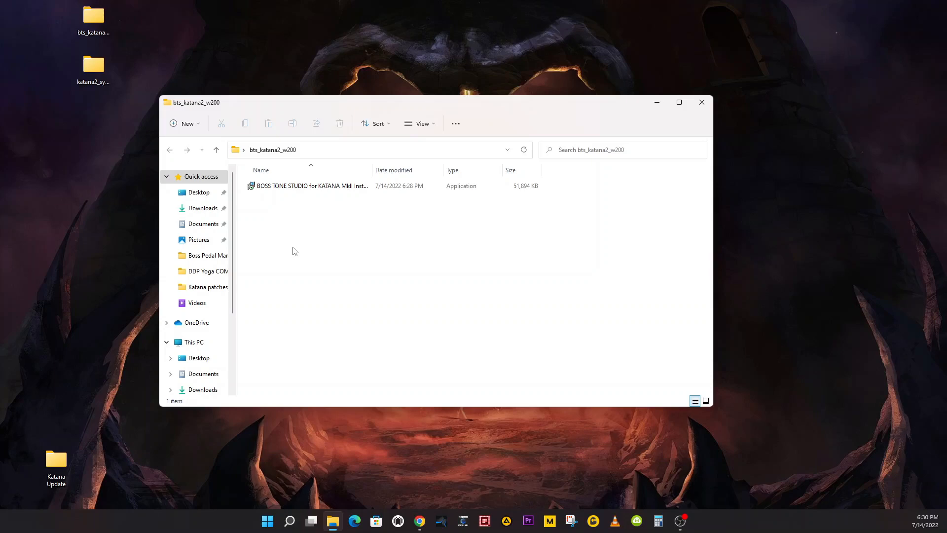
left_click(93, 15)
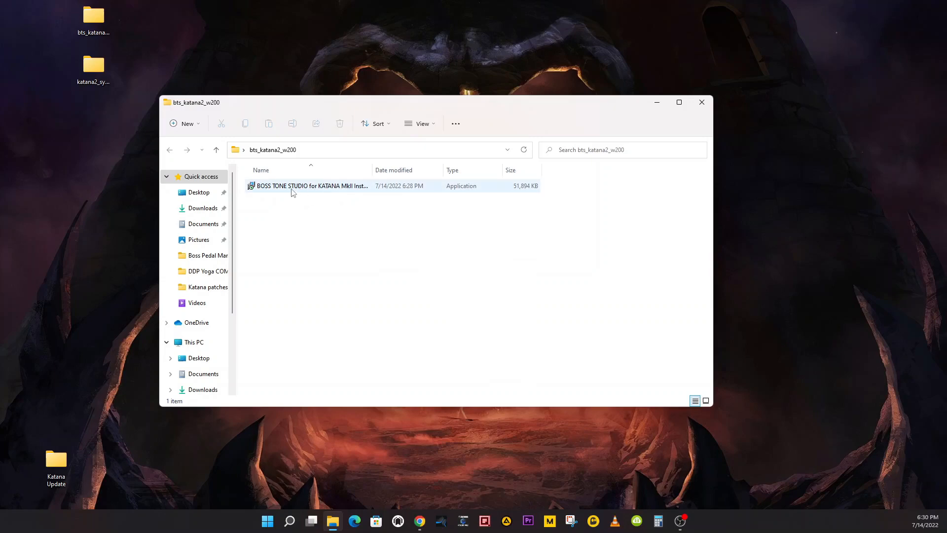
Step: Run the installer into the existing default folder and start installing BOSS TONE STUDIO
double_click(310, 185)
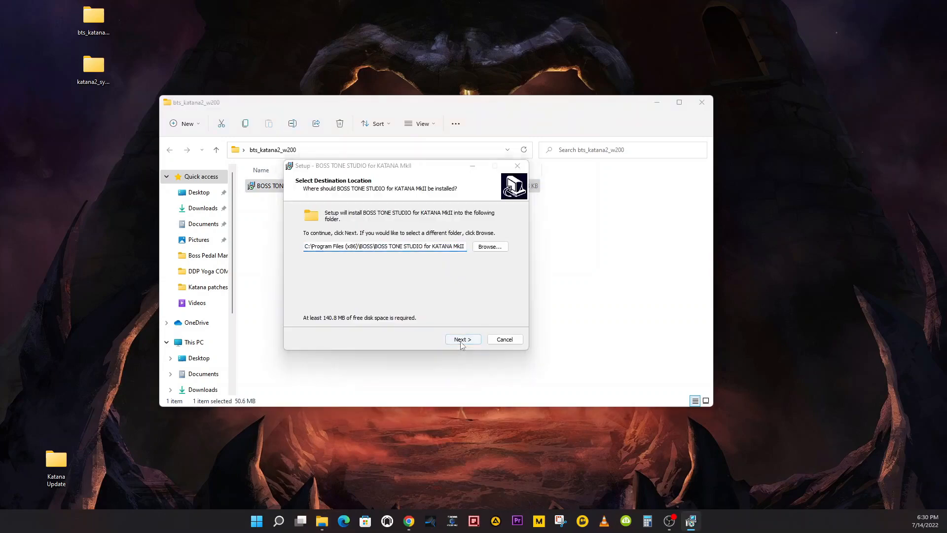
left_click(463, 339)
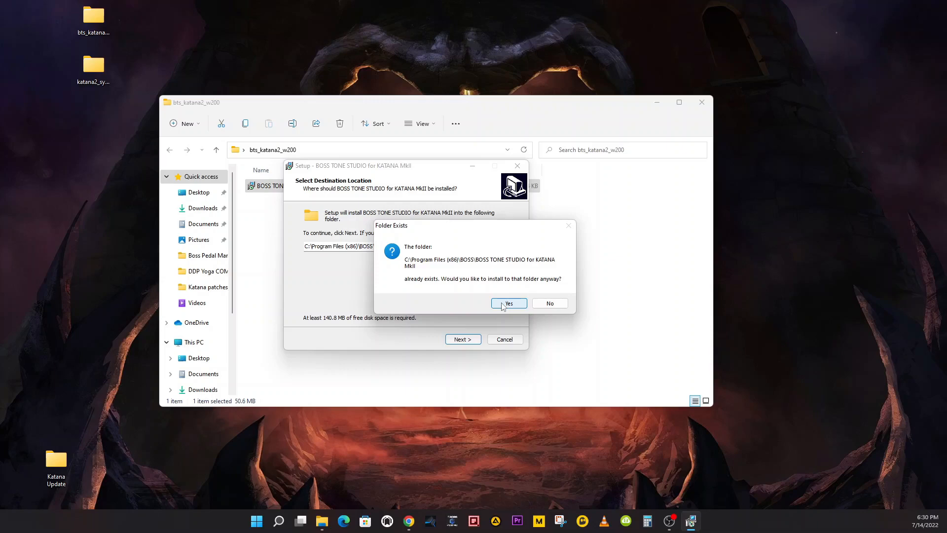
left_click(509, 303)
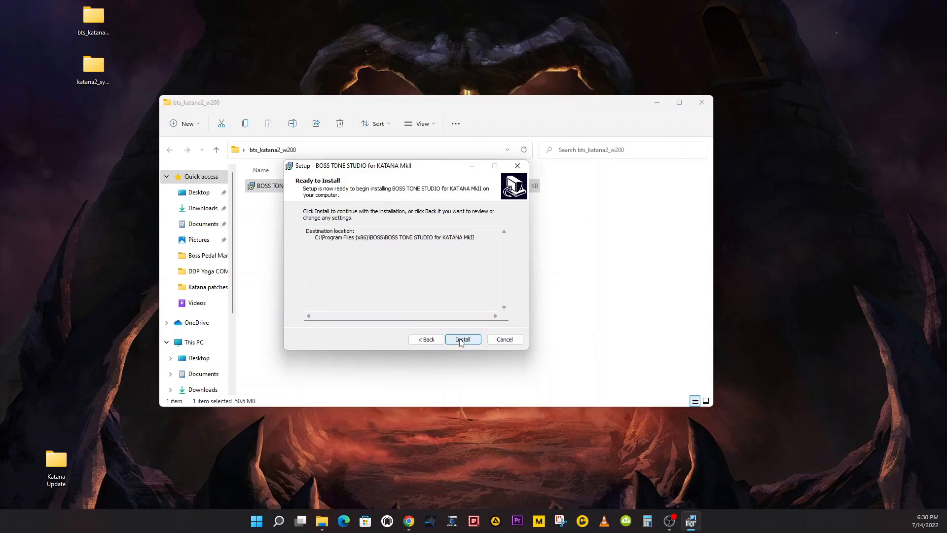
left_click(463, 339)
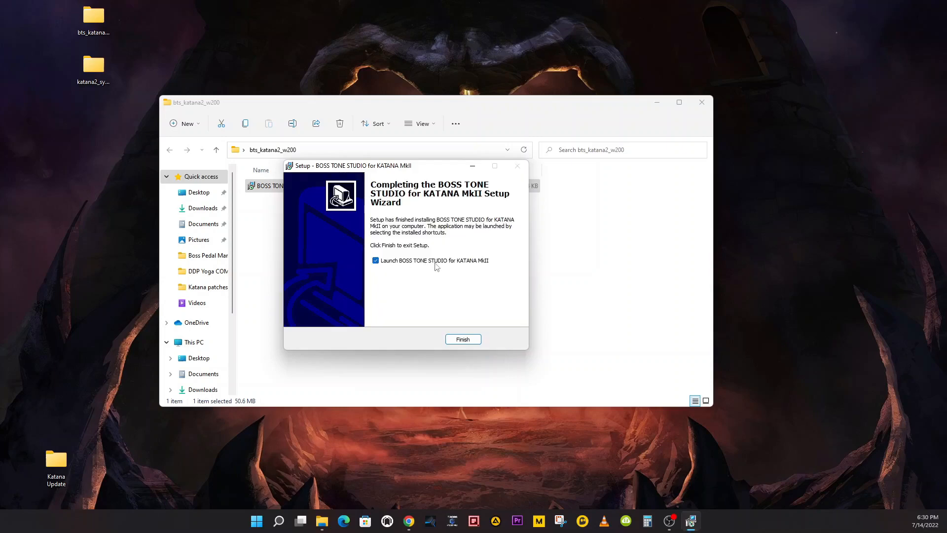
mouse_move(476, 268)
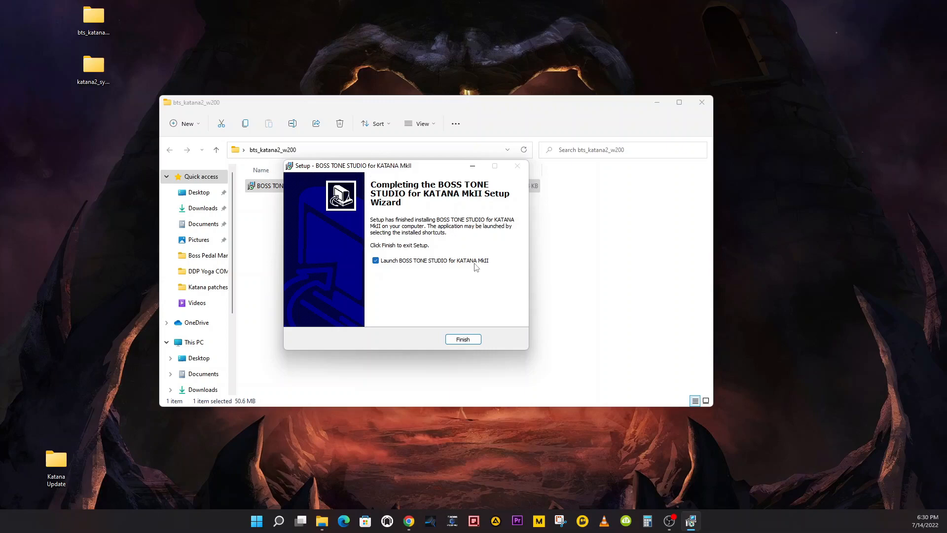
mouse_move(485, 254)
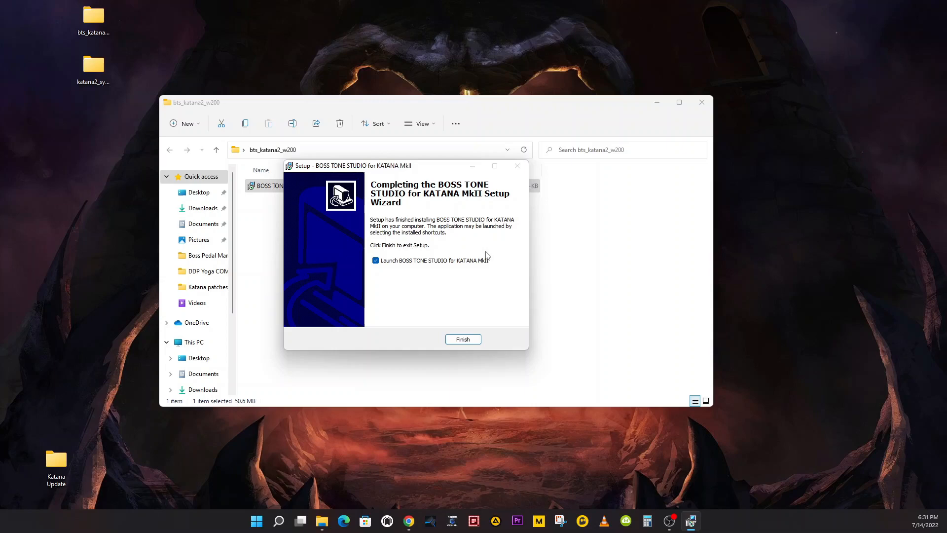
mouse_move(399, 280)
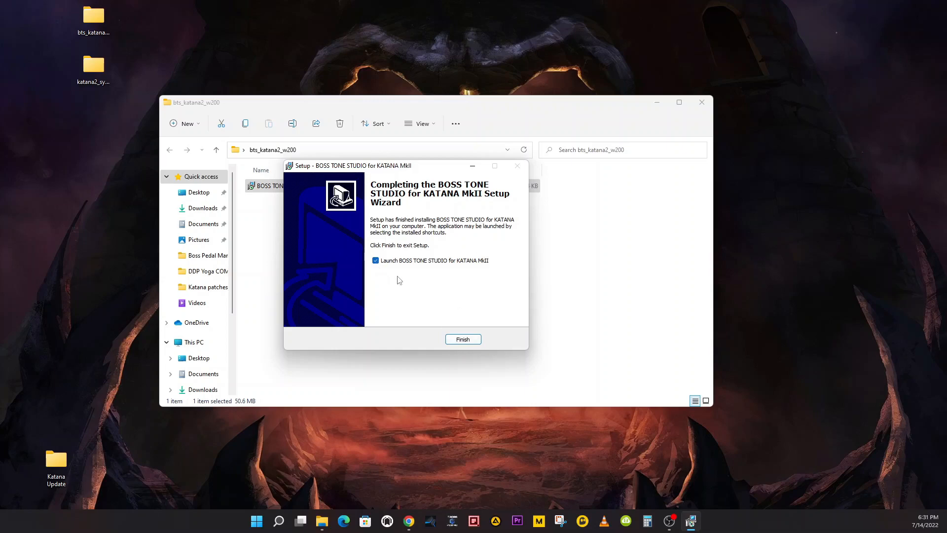
Step: Launch the editor and connect it to the 2- KATANA device
left_click(463, 340)
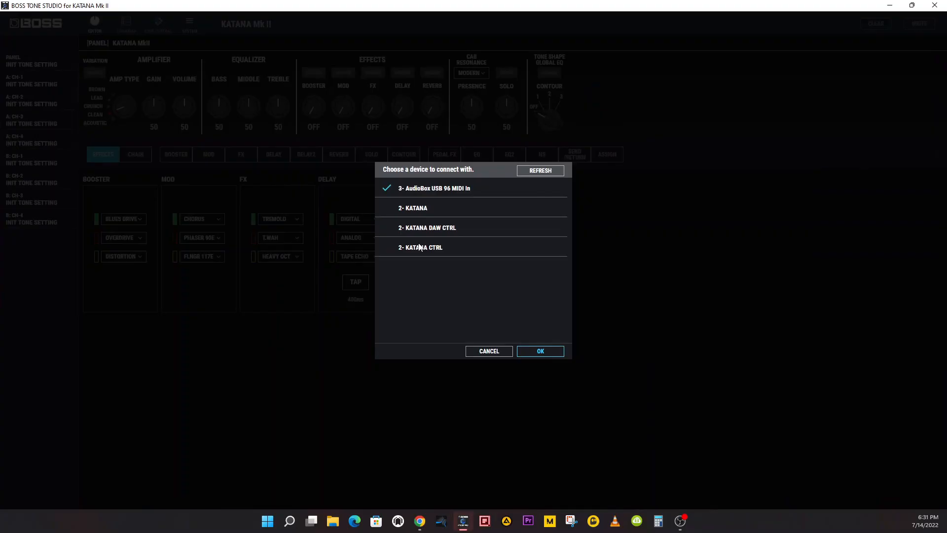
left_click(413, 207)
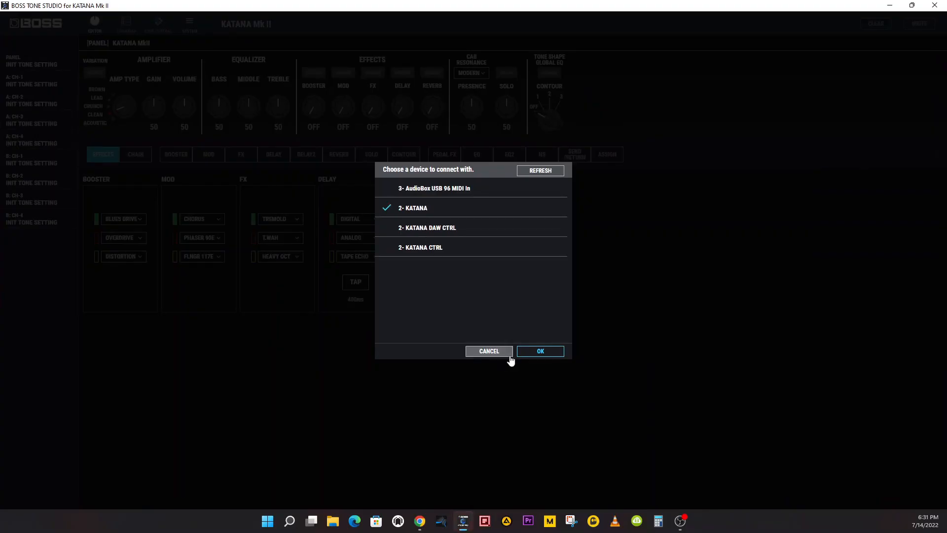
left_click(540, 351)
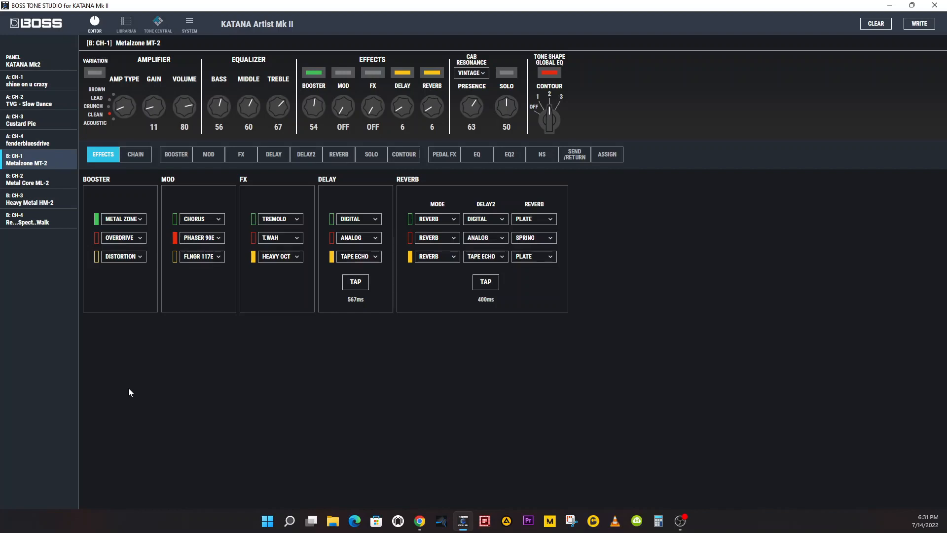
mouse_move(127, 393)
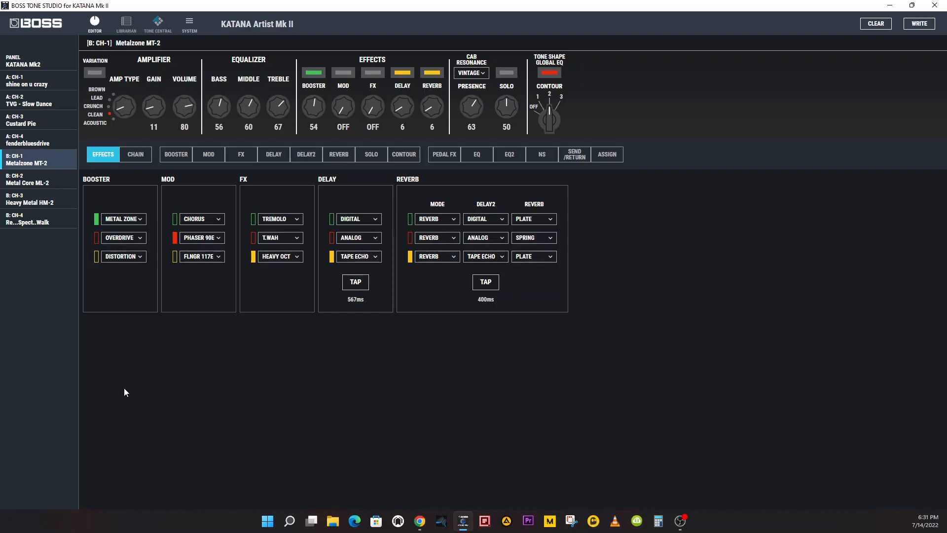
mouse_move(133, 393)
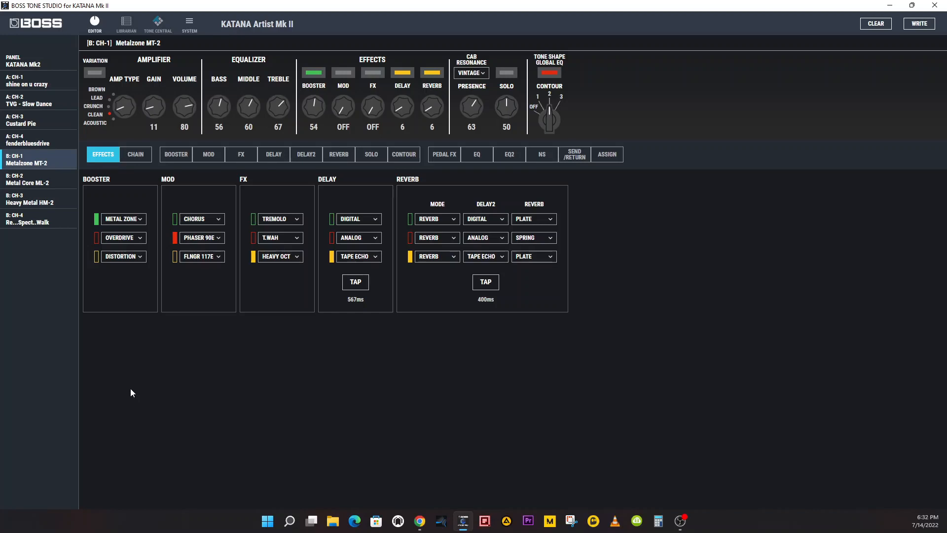
left_click(267, 521)
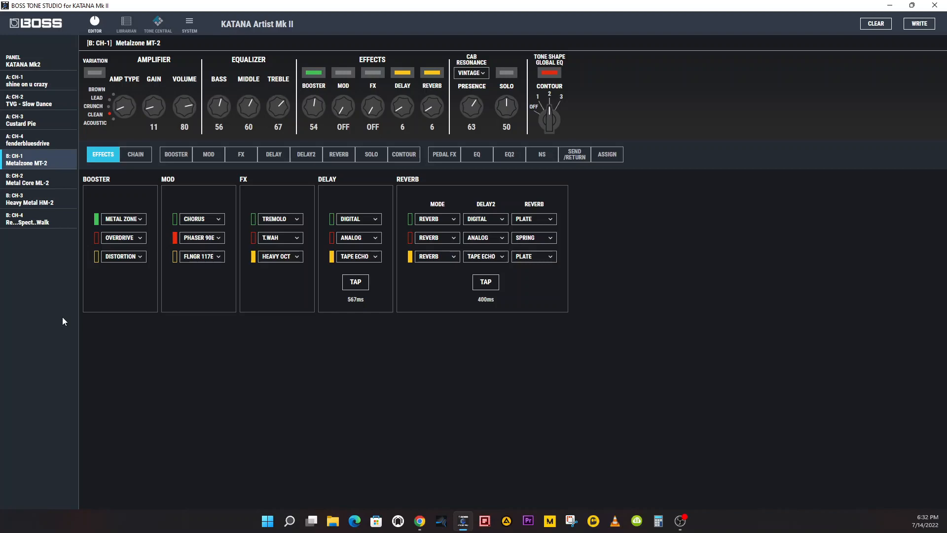
mouse_move(44, 183)
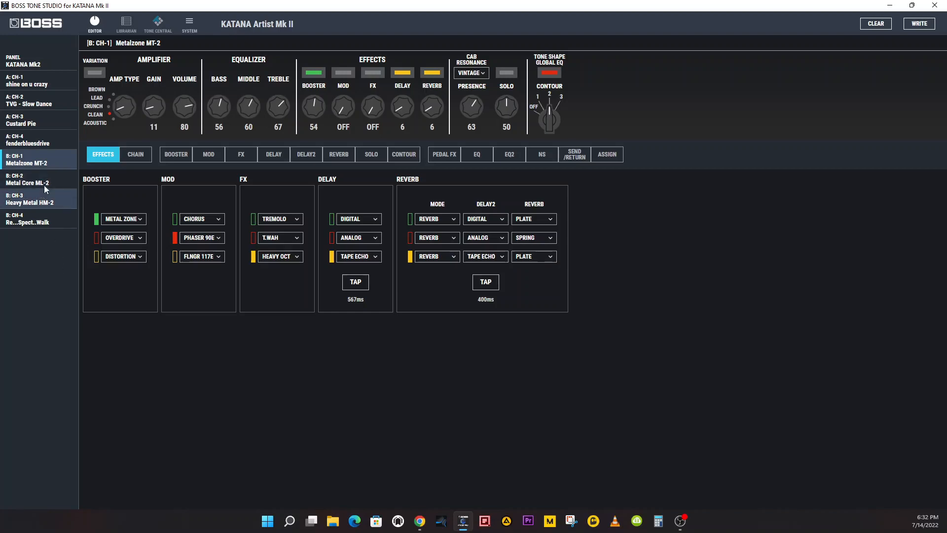
mouse_move(48, 207)
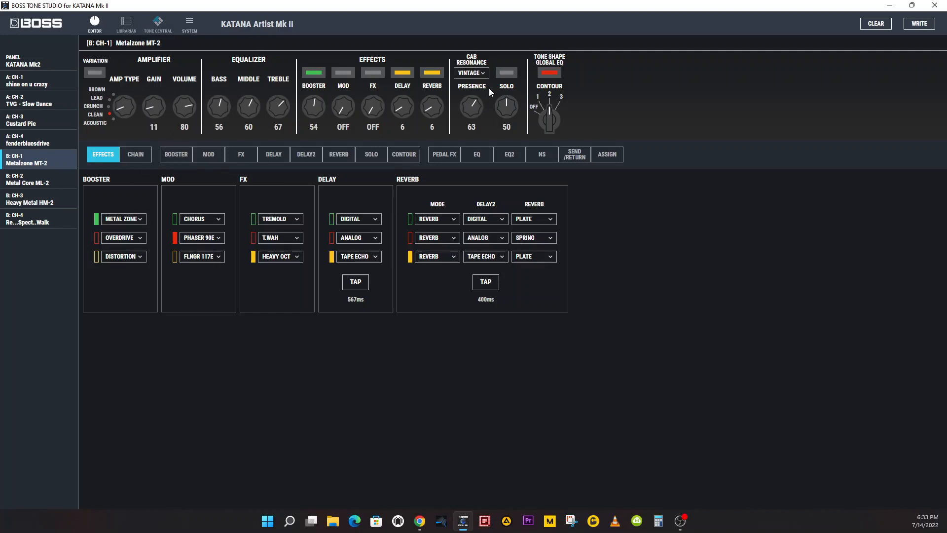
Step: Review the M1 custom mic setup, power amp input and global EQ system pages unchanged
left_click(188, 24)
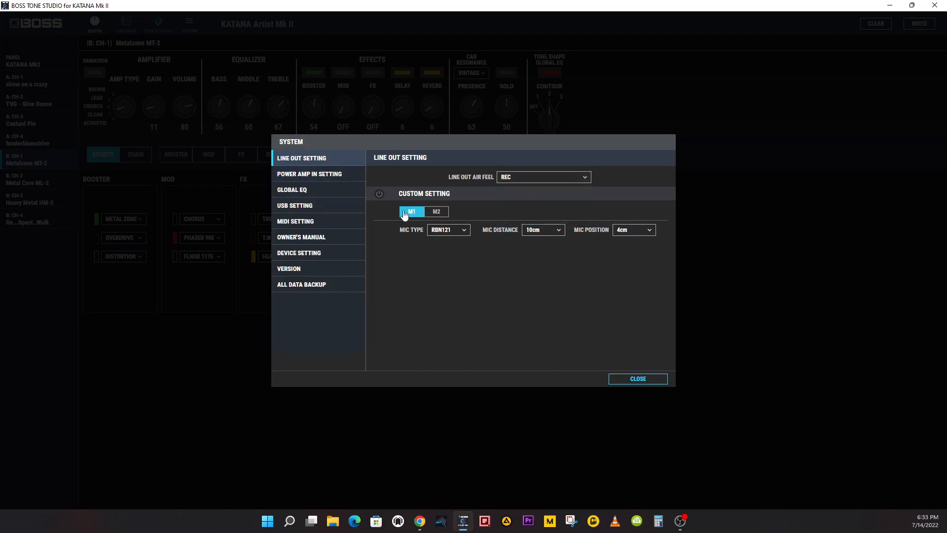
left_click(379, 193)
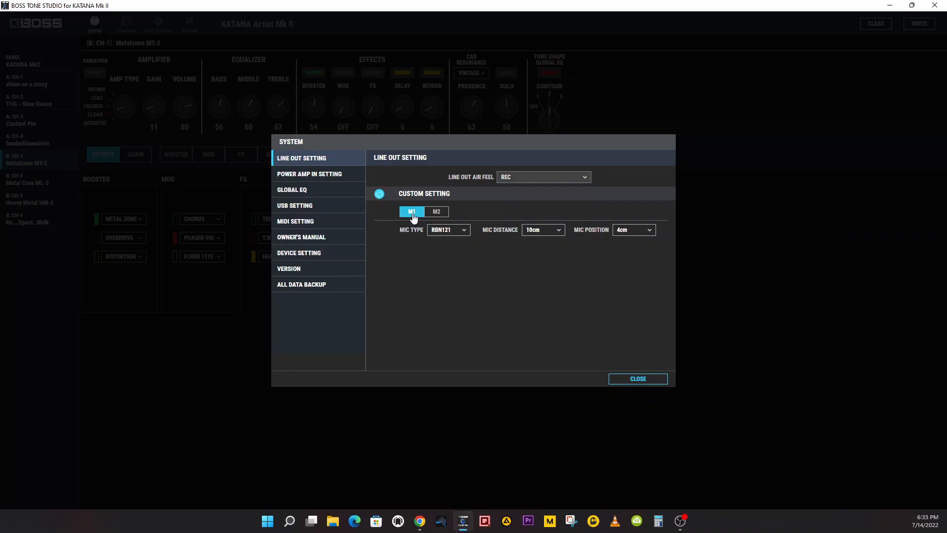
left_click(448, 229)
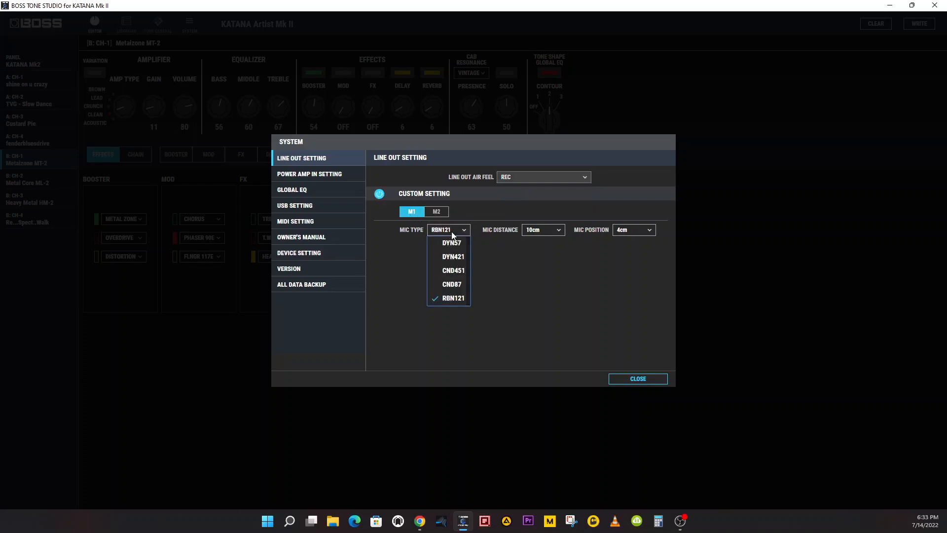
left_click(542, 230)
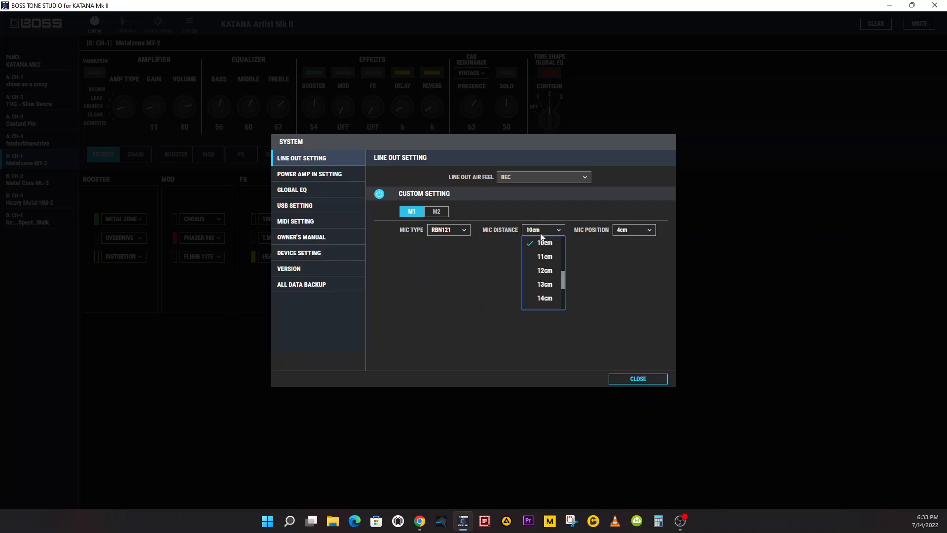
left_click(545, 243)
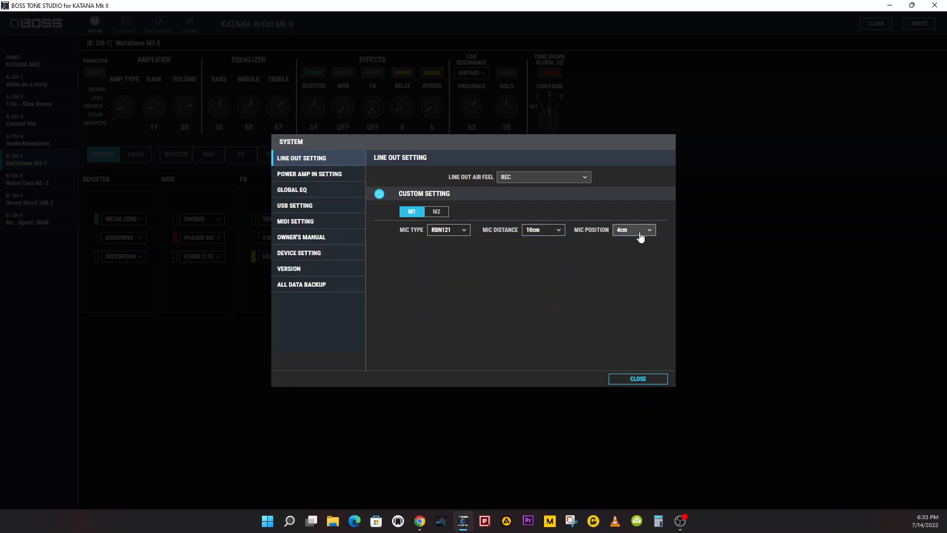
left_click(309, 174)
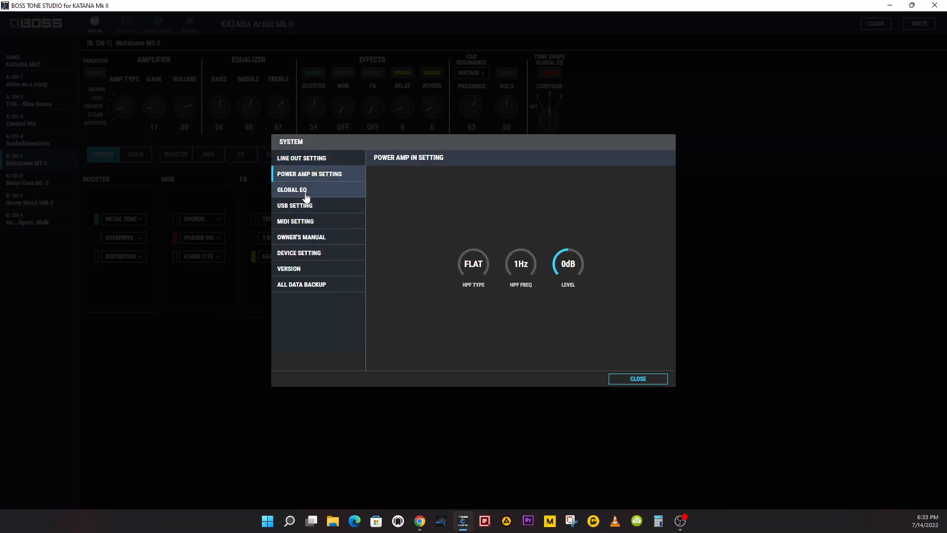
left_click(306, 190)
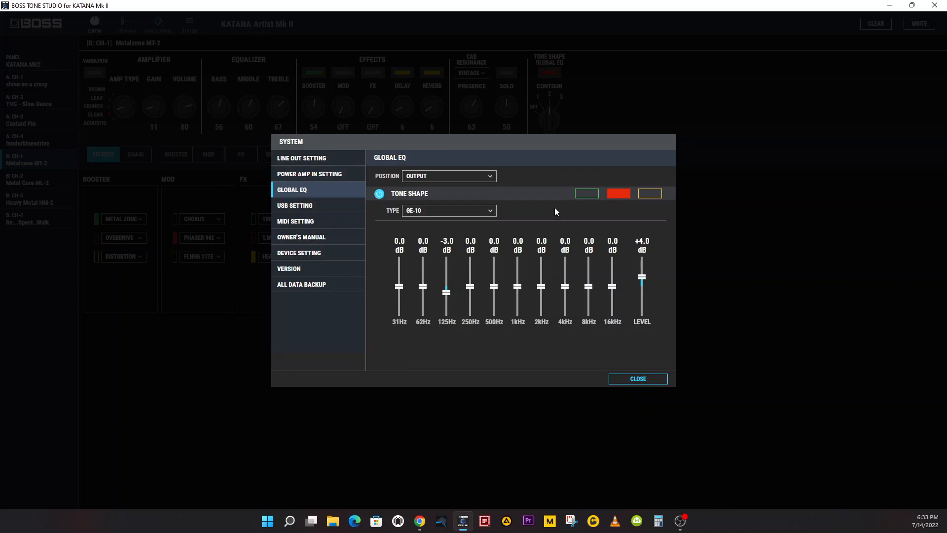
mouse_move(304, 209)
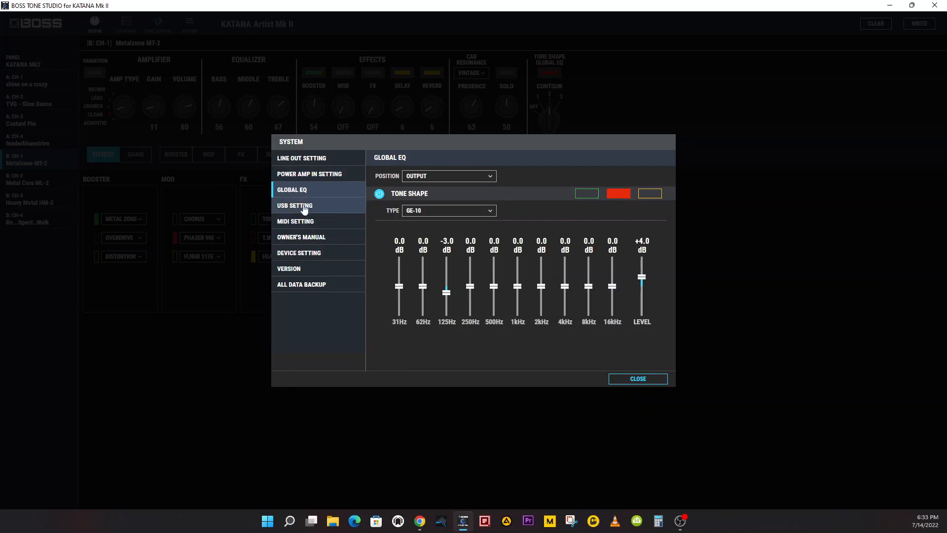
Step: Review USB, Version 2.0.0, backup, device and manual pages, then close System settings
left_click(295, 206)
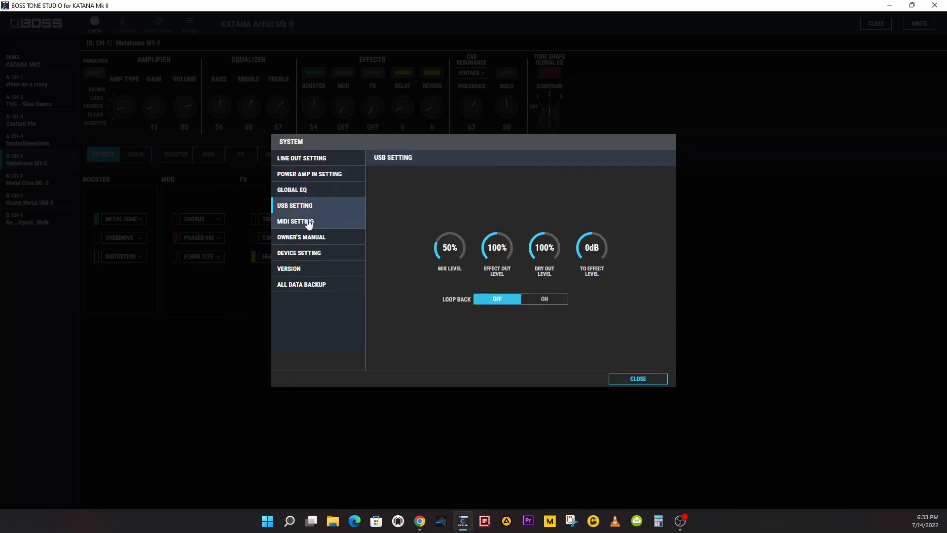
mouse_move(316, 217)
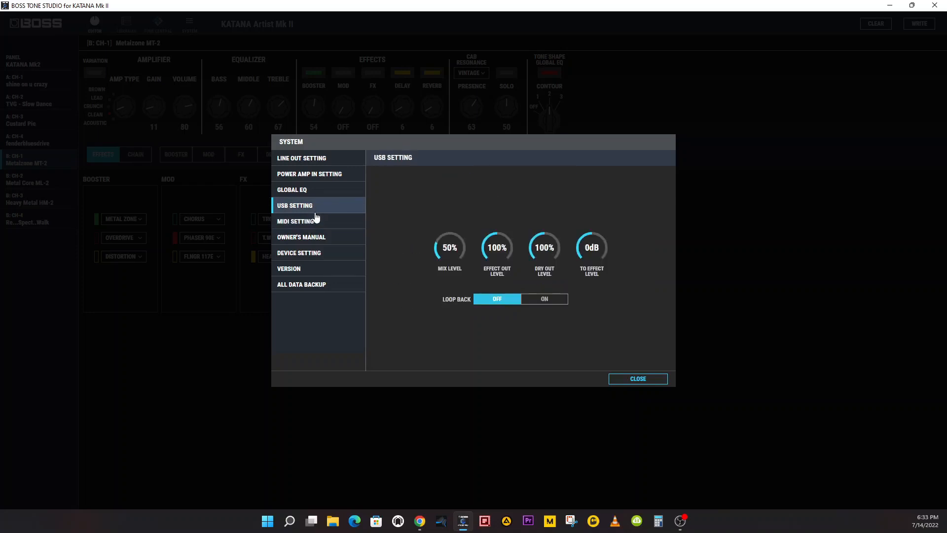
left_click(289, 269)
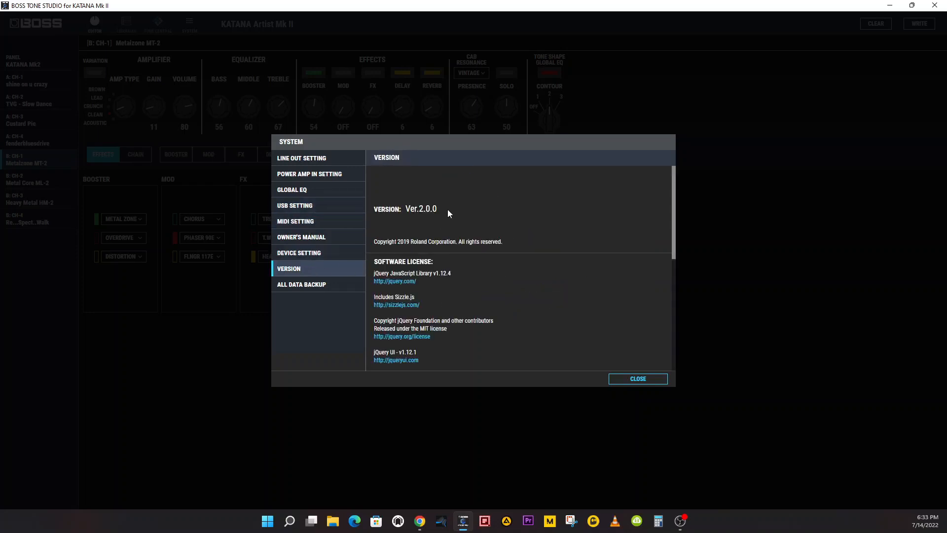
mouse_move(457, 335)
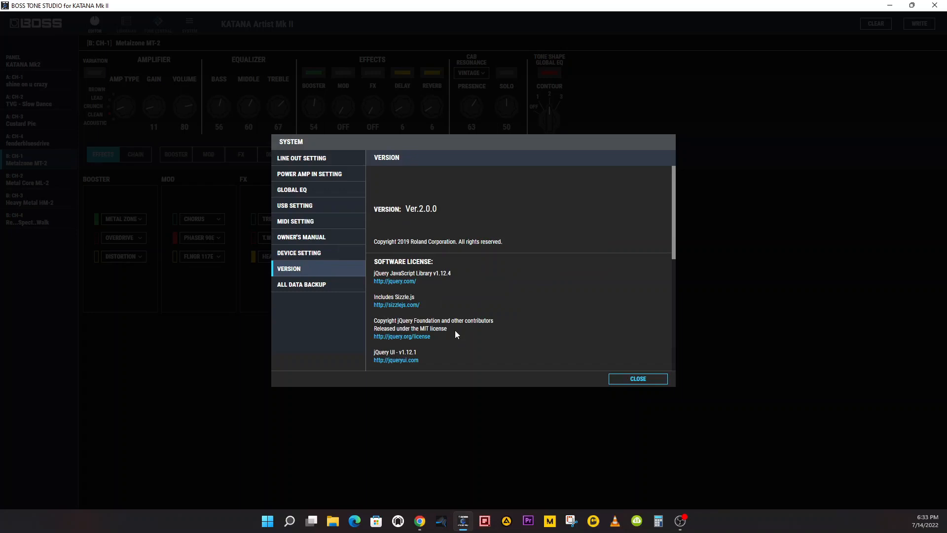
left_click(302, 284)
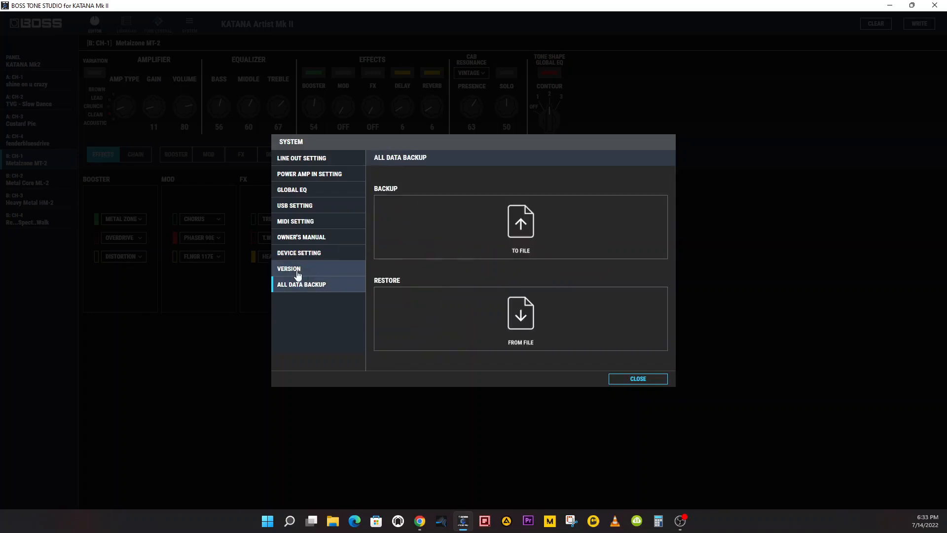
left_click(299, 252)
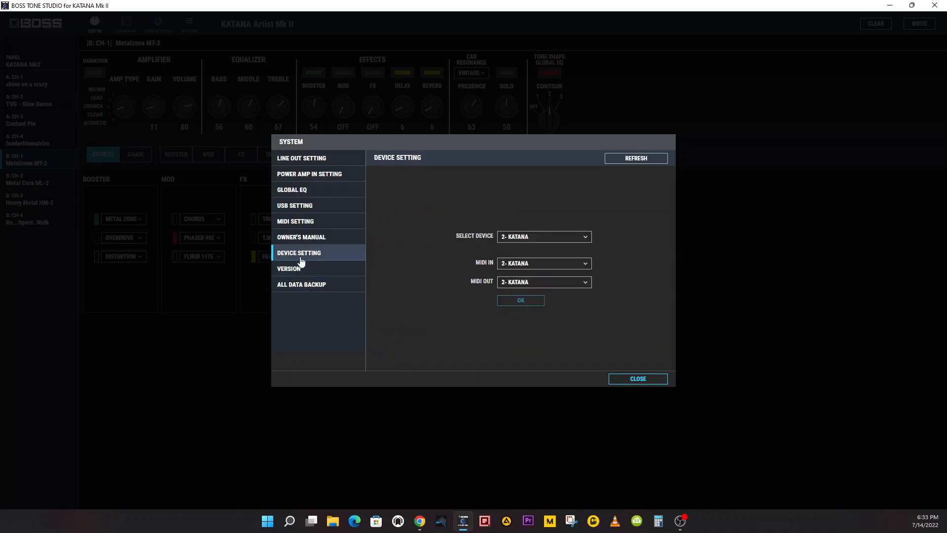
left_click(308, 236)
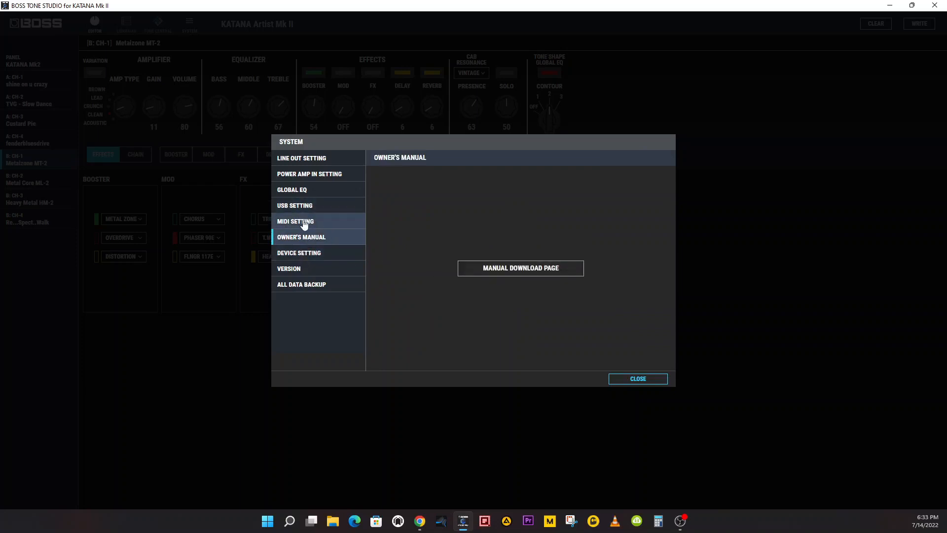
left_click(638, 379)
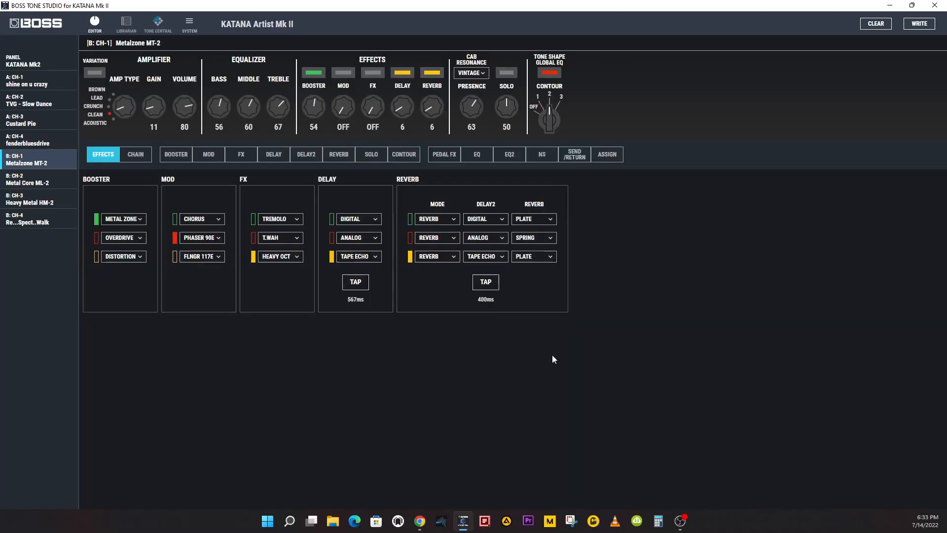
Step: Browse the new Booster and FX type lists and the EQ settings
left_click(176, 154)
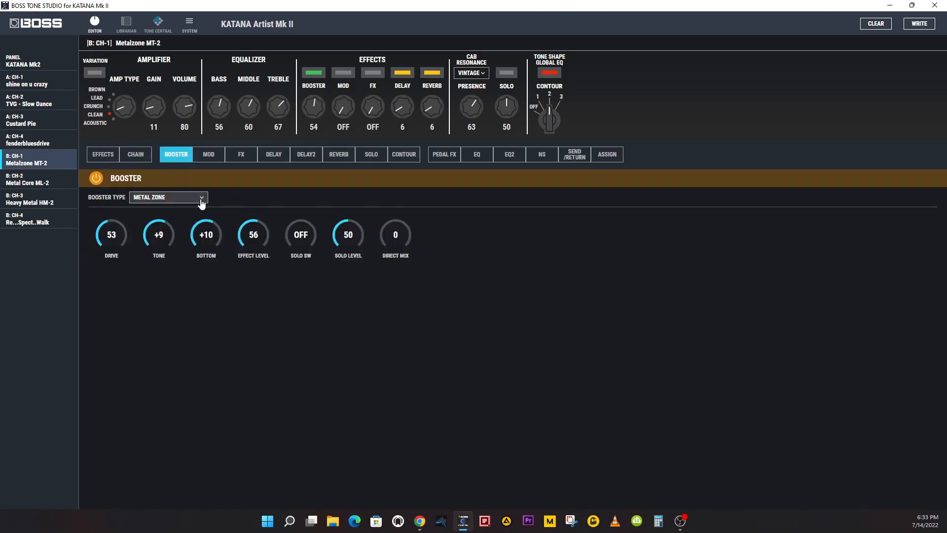
left_click(167, 196)
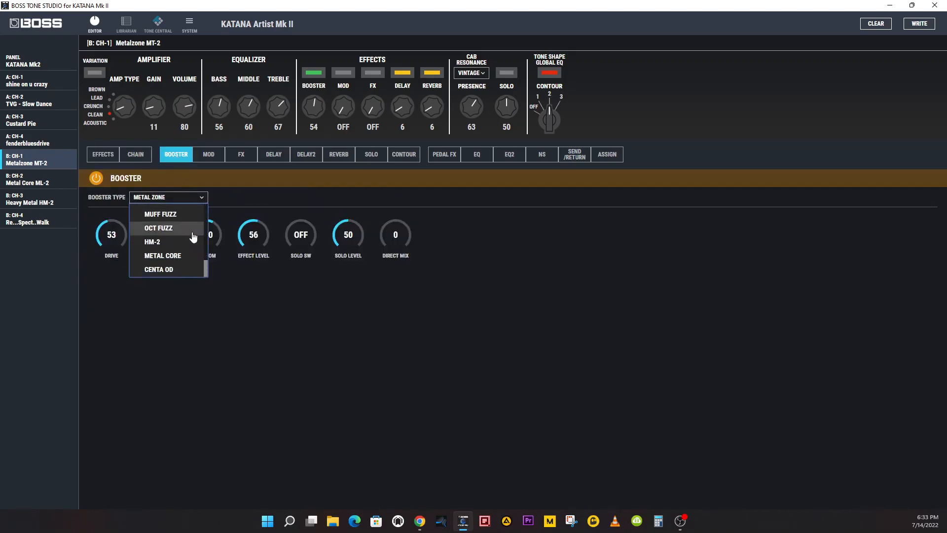
mouse_move(170, 275)
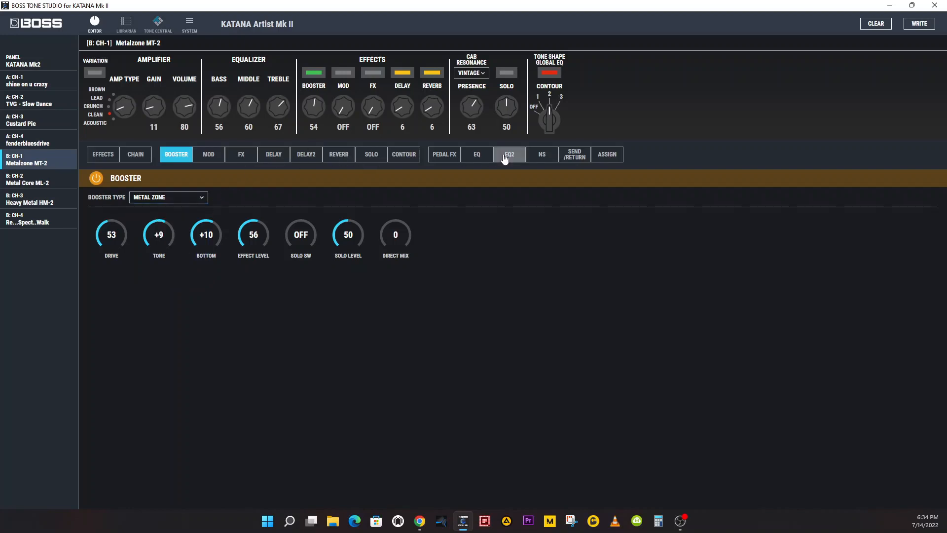
left_click(477, 154)
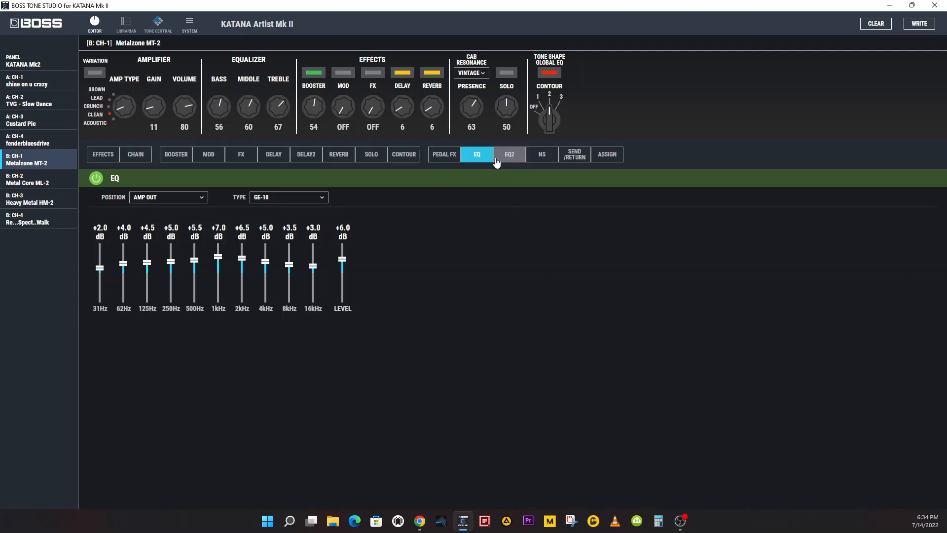
left_click(241, 154)
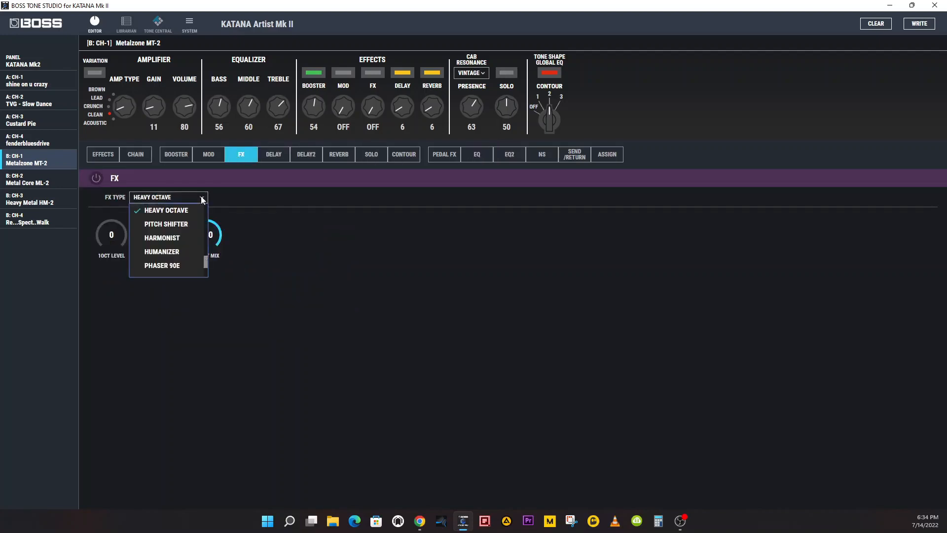
scroll("down", 3)
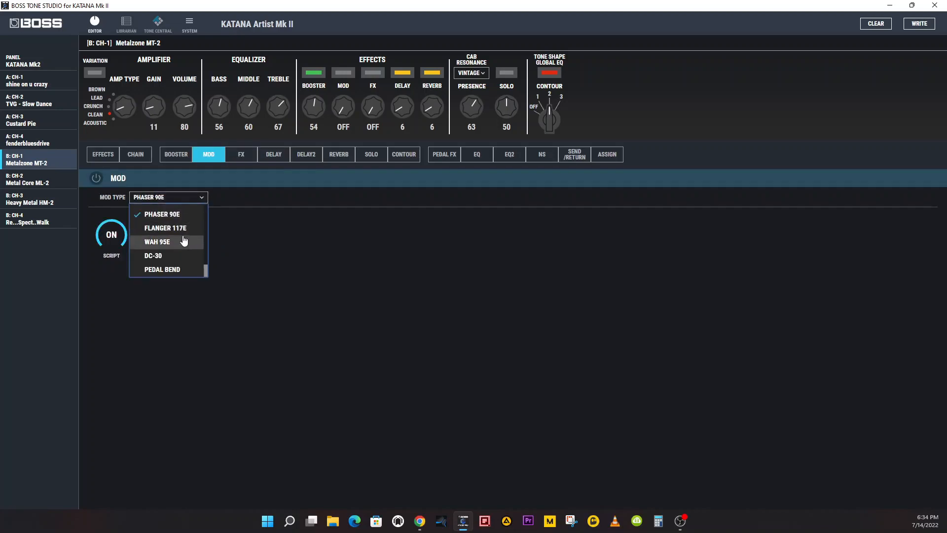
scroll("down", 3)
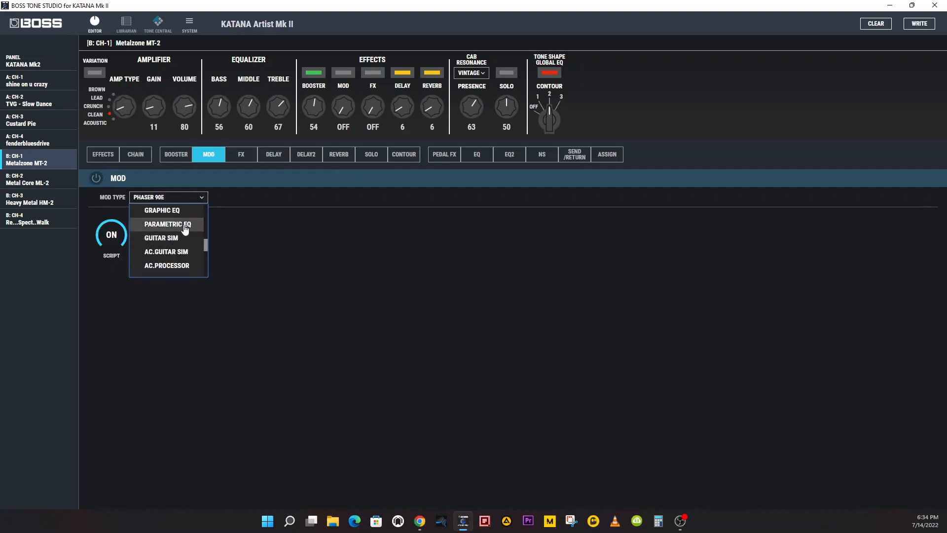
Step: Set the MOD type to Graphic EQ and switch the MOD effect on
left_click(162, 209)
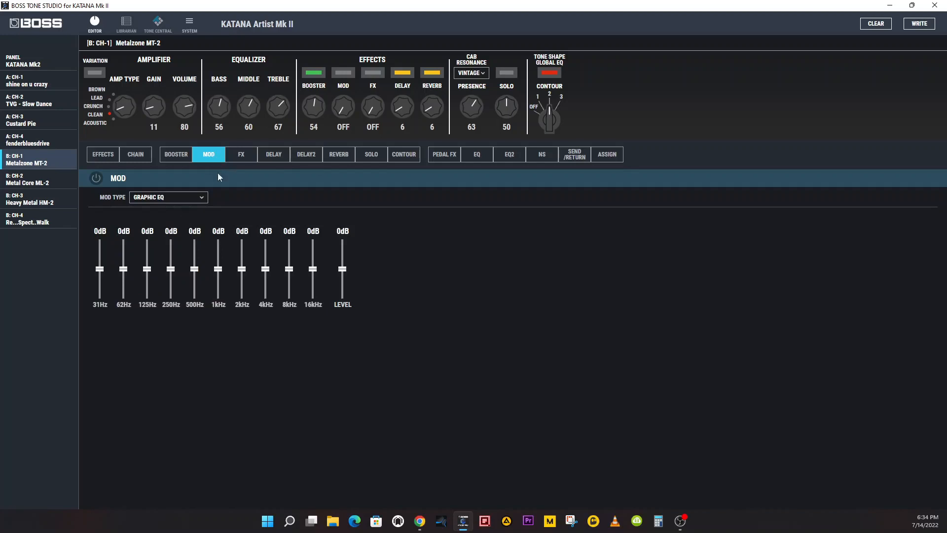
left_click(477, 154)
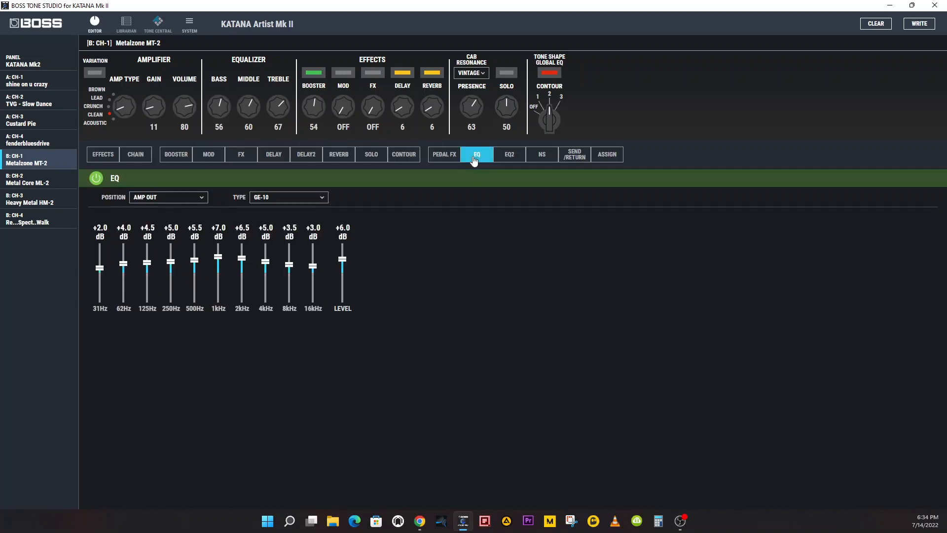
left_click(208, 154)
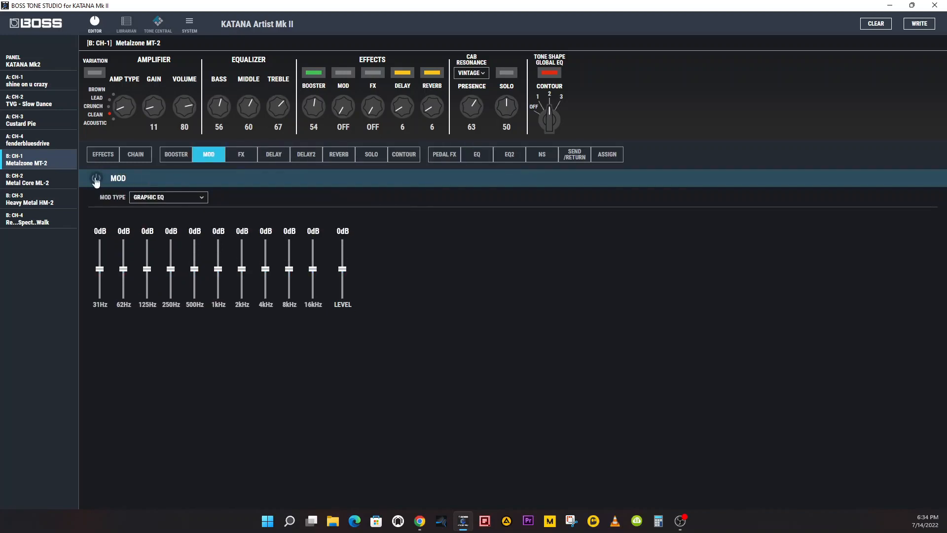
left_click(509, 154)
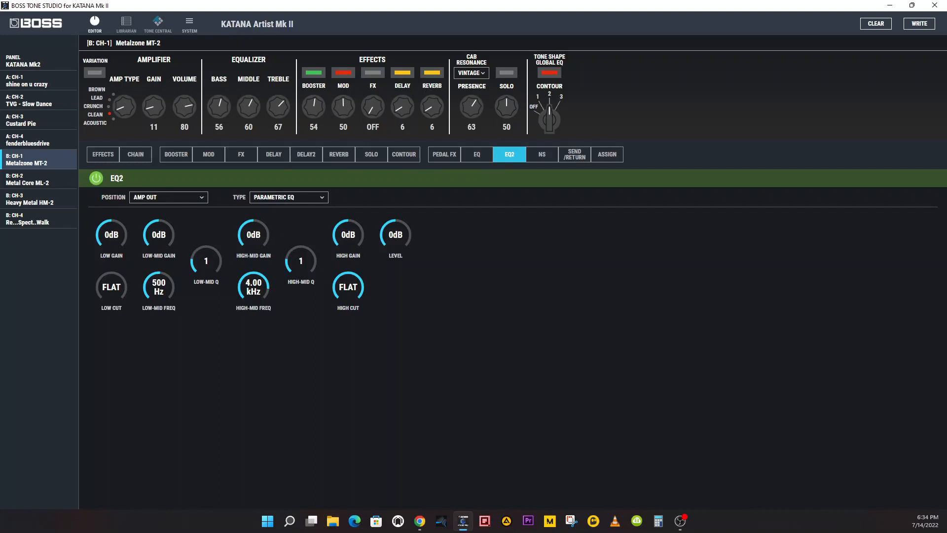
mouse_move(512, 79)
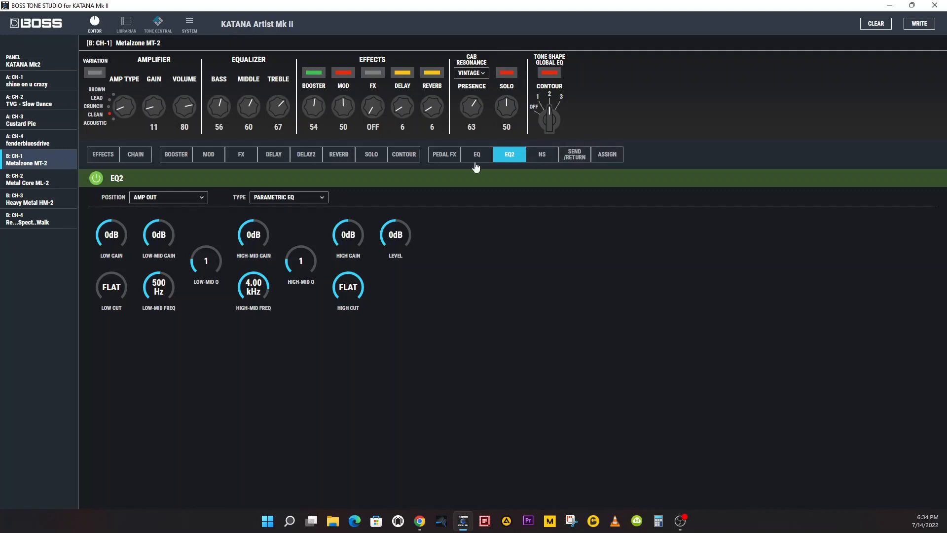
Step: Switch on Solo EQ for the Metalzone MT-2 patch, check the Contour settings, and return to Solo
left_click(371, 154)
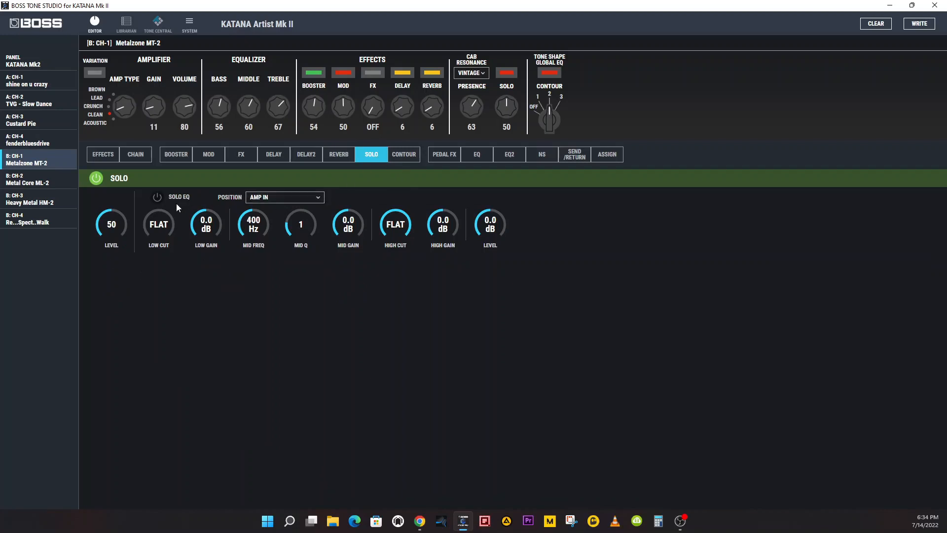
left_click(156, 196)
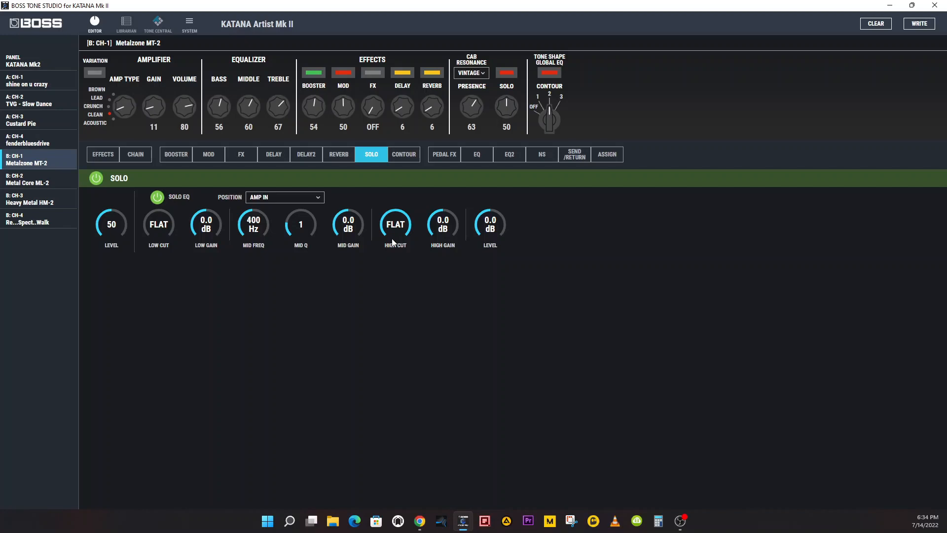
mouse_move(403, 154)
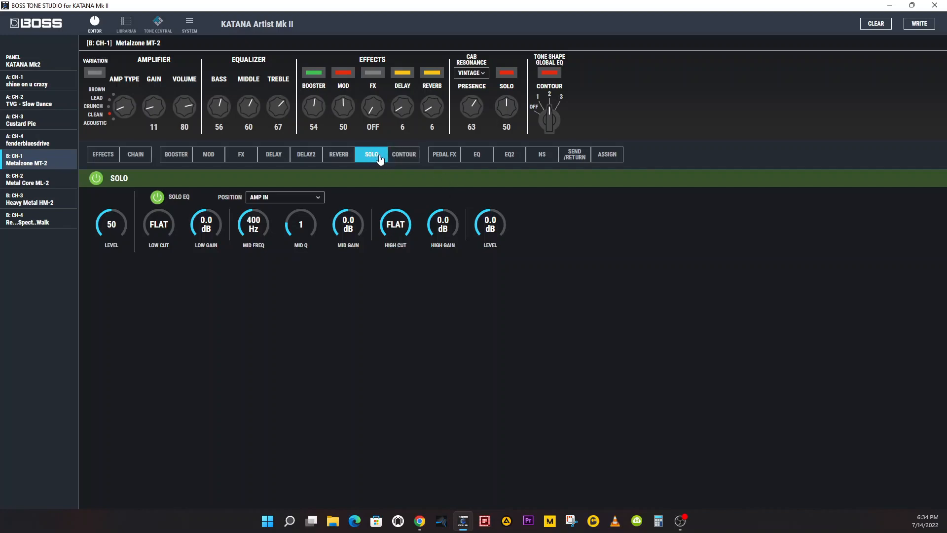
left_click(405, 154)
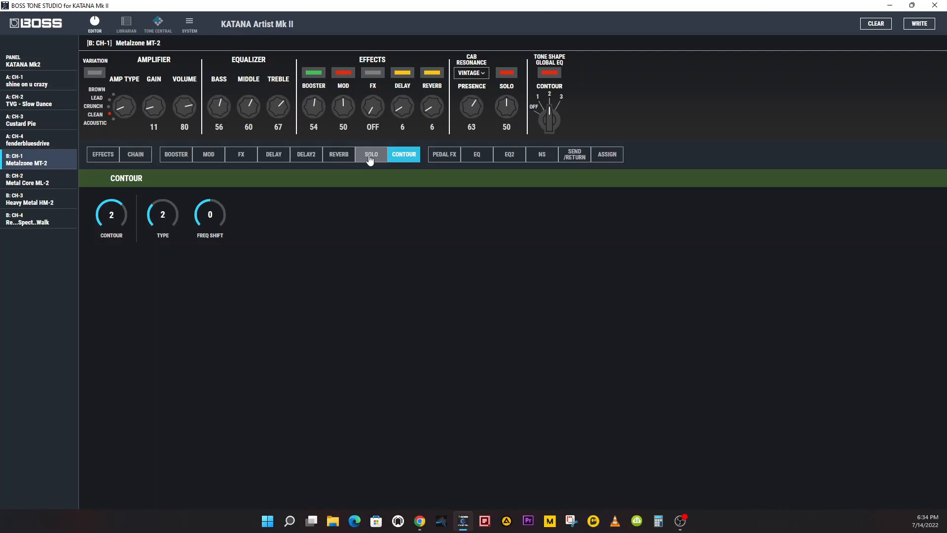
mouse_move(383, 160)
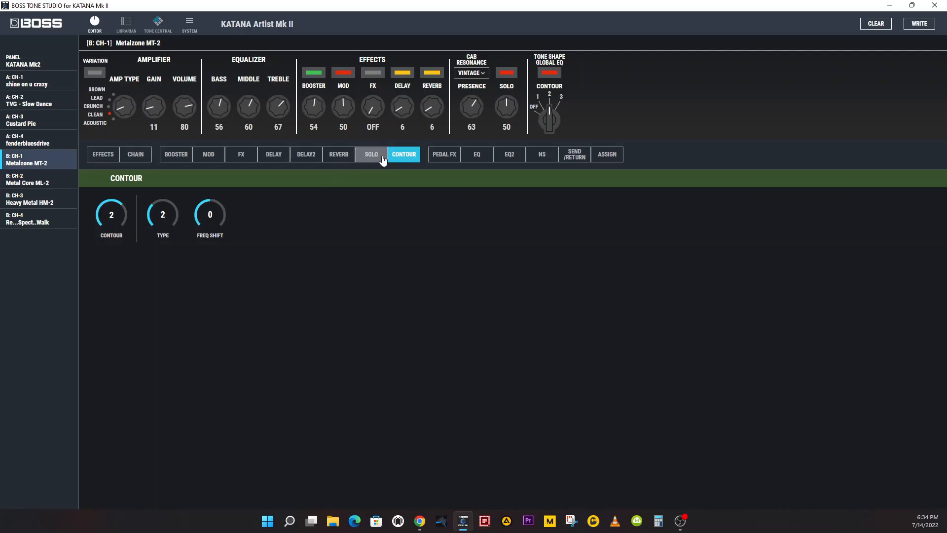
left_click(371, 154)
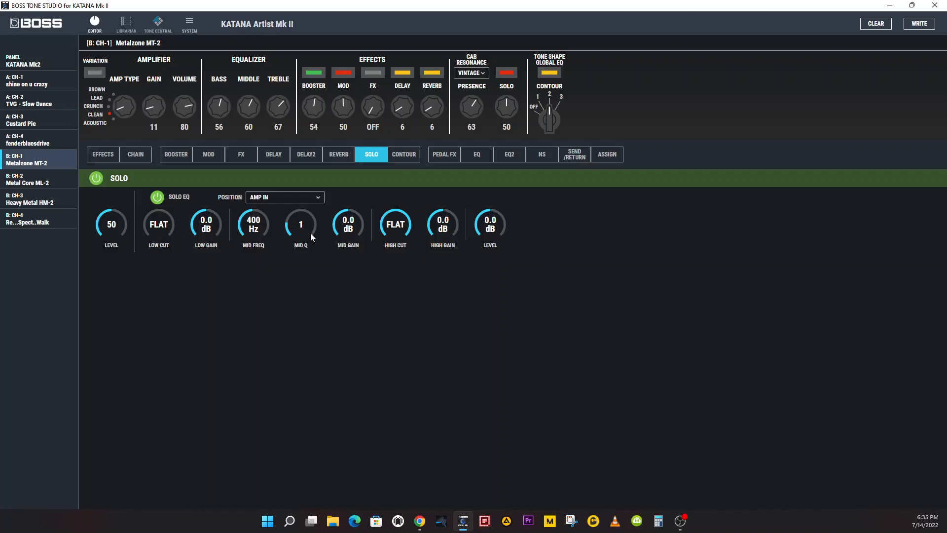
mouse_move(146, 325)
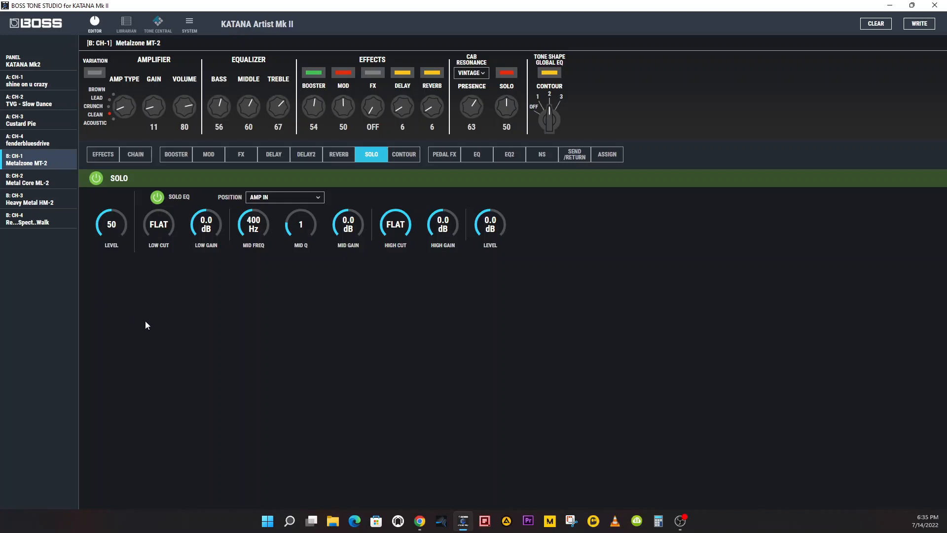